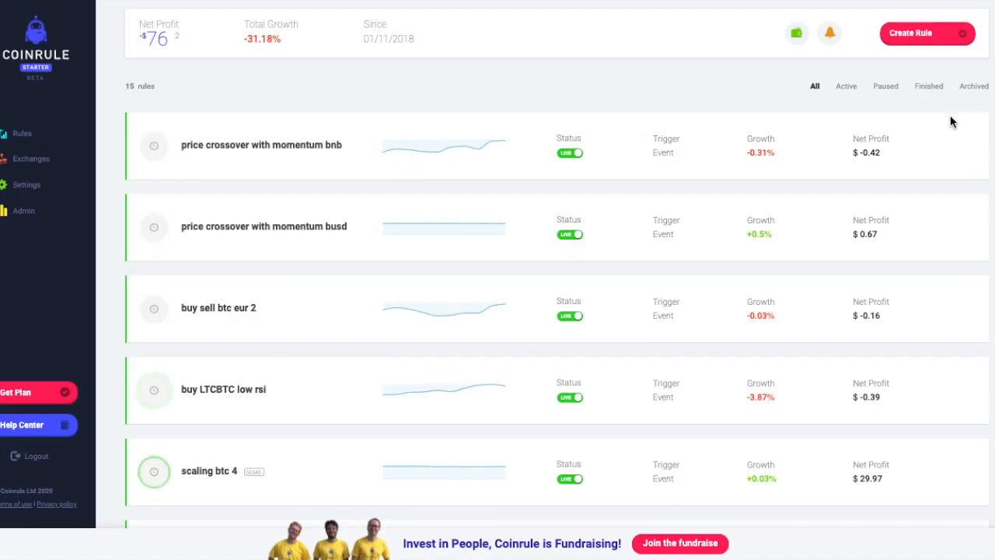
mouse_move(796, 122)
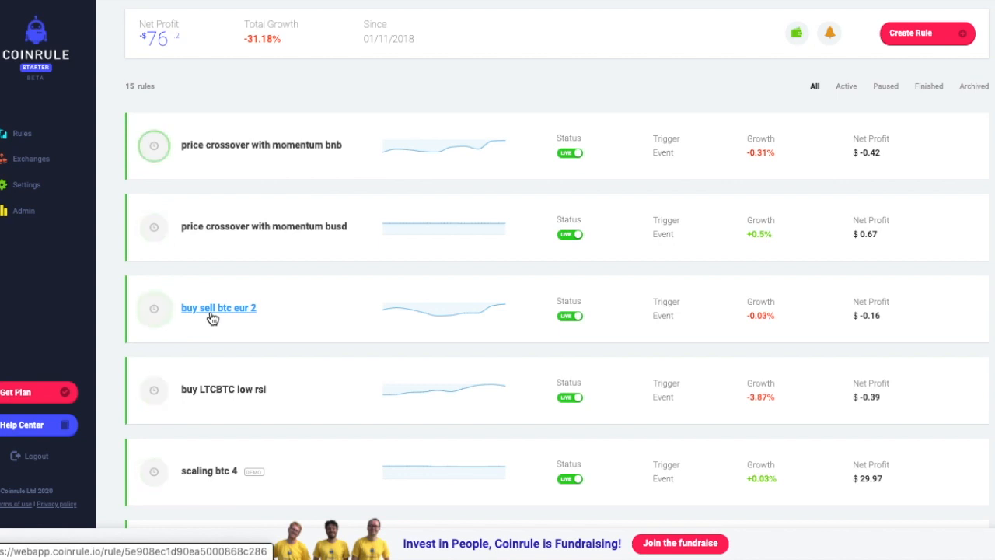
Review the 'buy sell btc eur 2' rule's sequences, profit chart and trade history
left_click(218, 308)
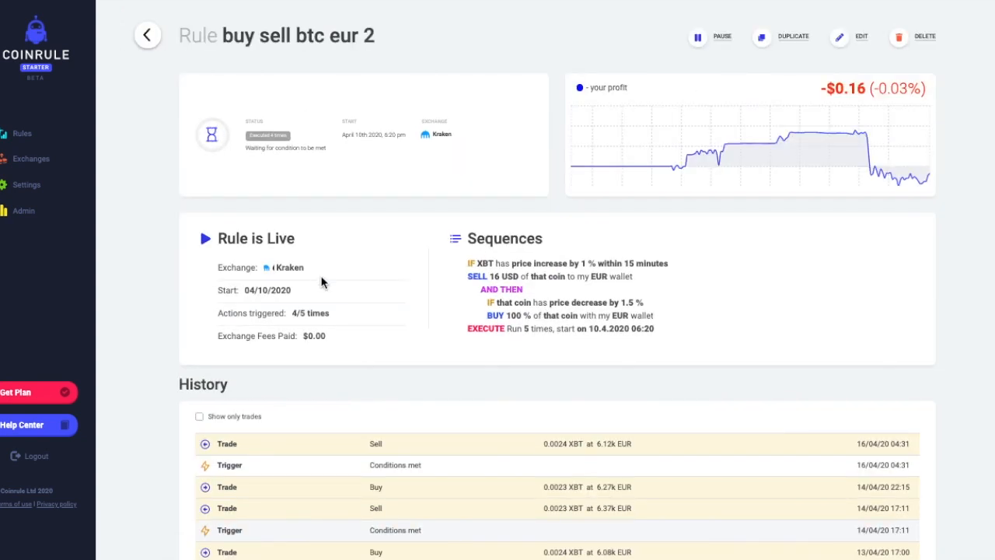
scroll("down", 3)
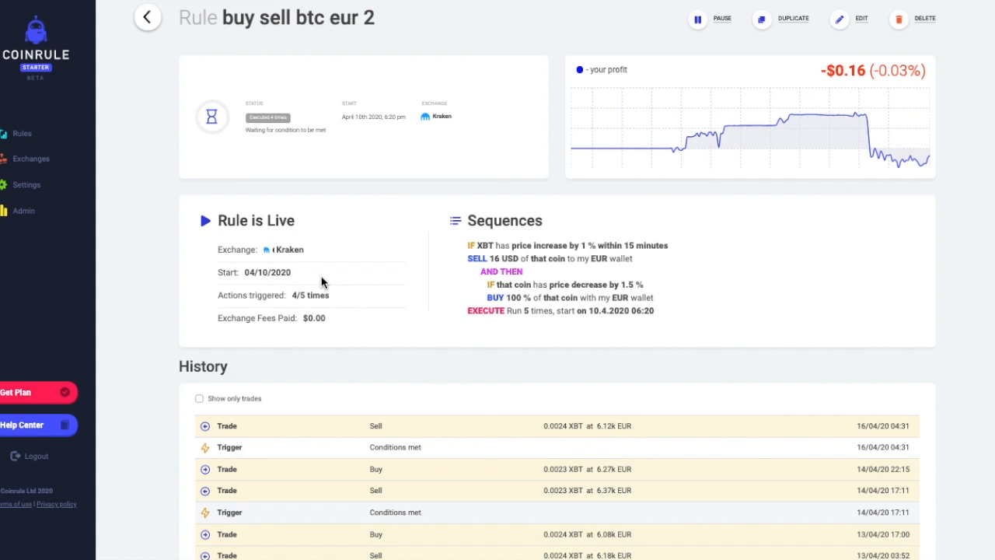
mouse_move(712, 149)
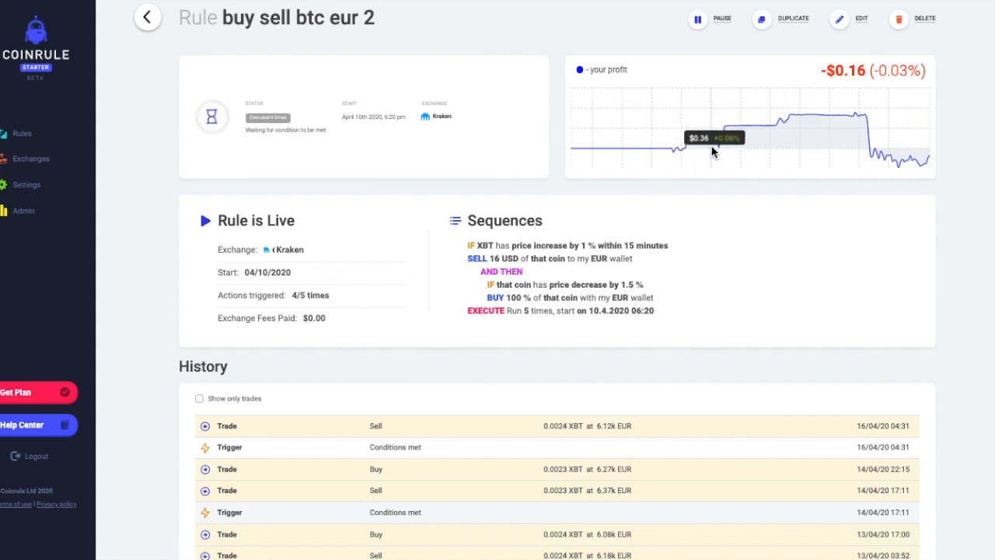
mouse_move(809, 125)
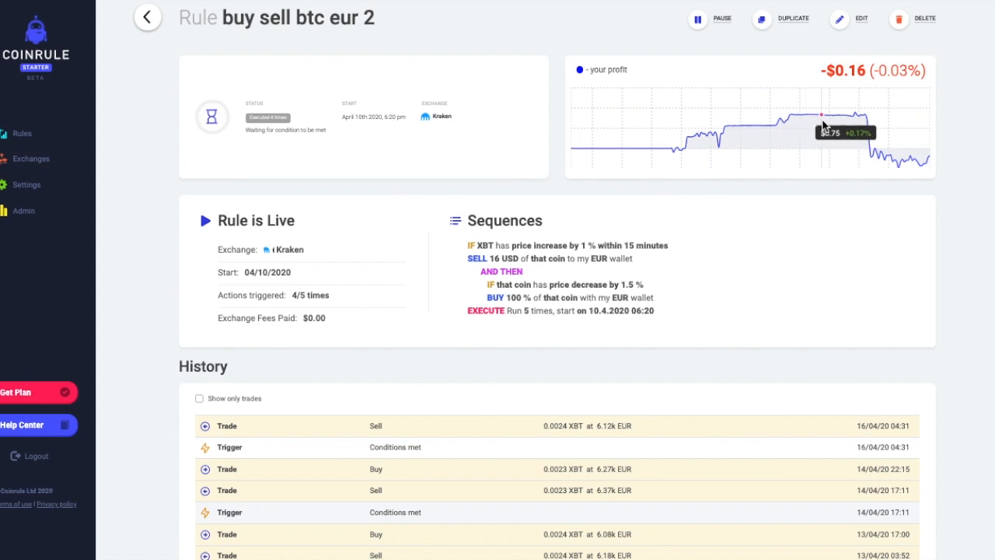
mouse_move(727, 227)
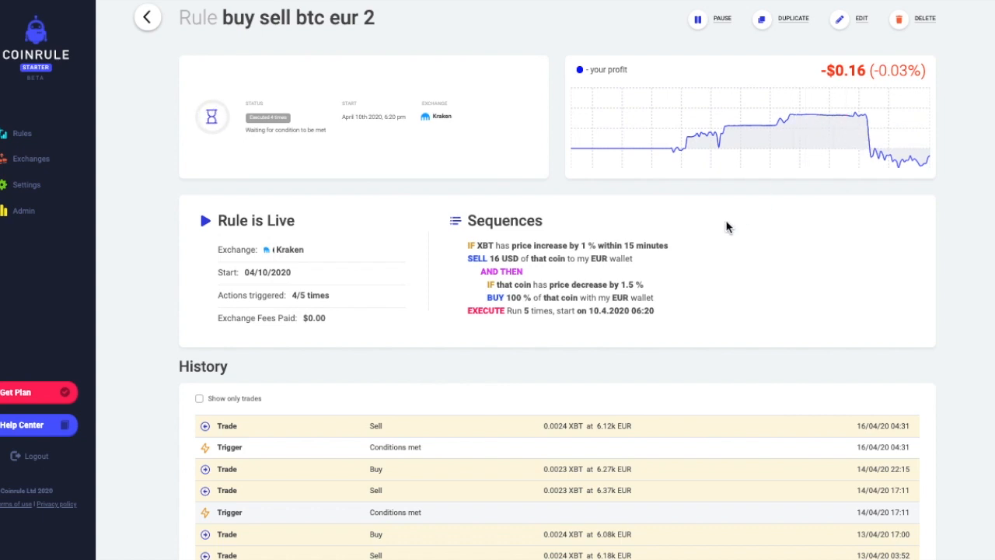
scroll("down", 3)
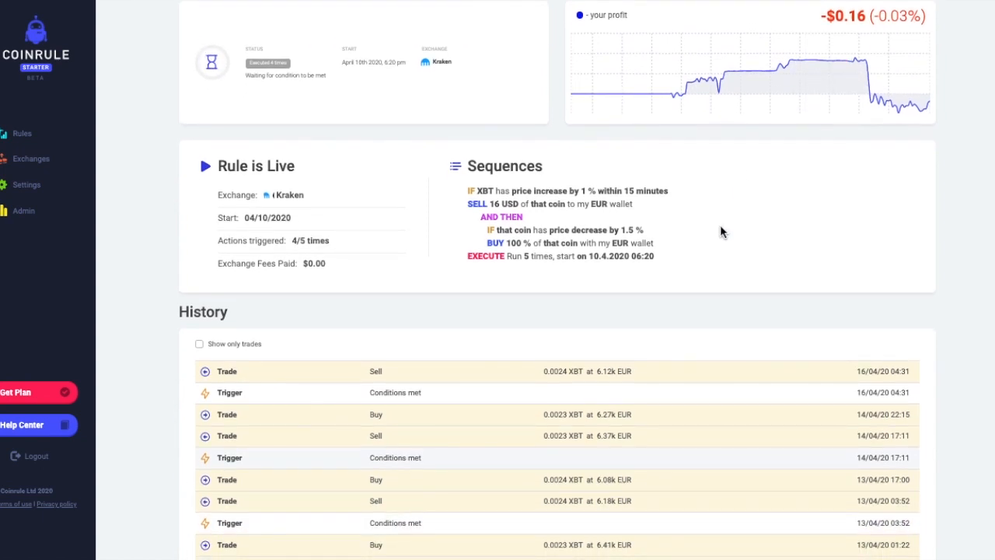
scroll("down", 3)
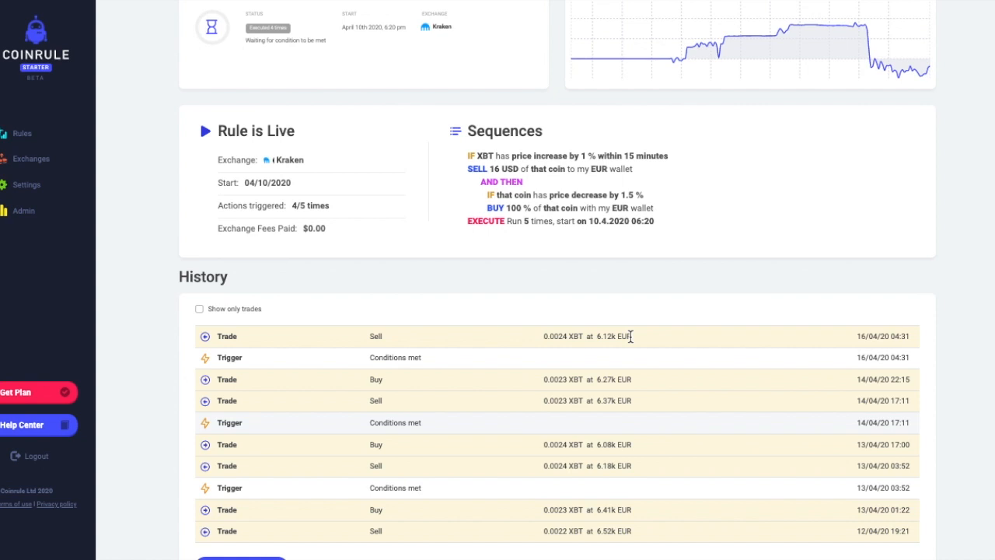
scroll("up", 3)
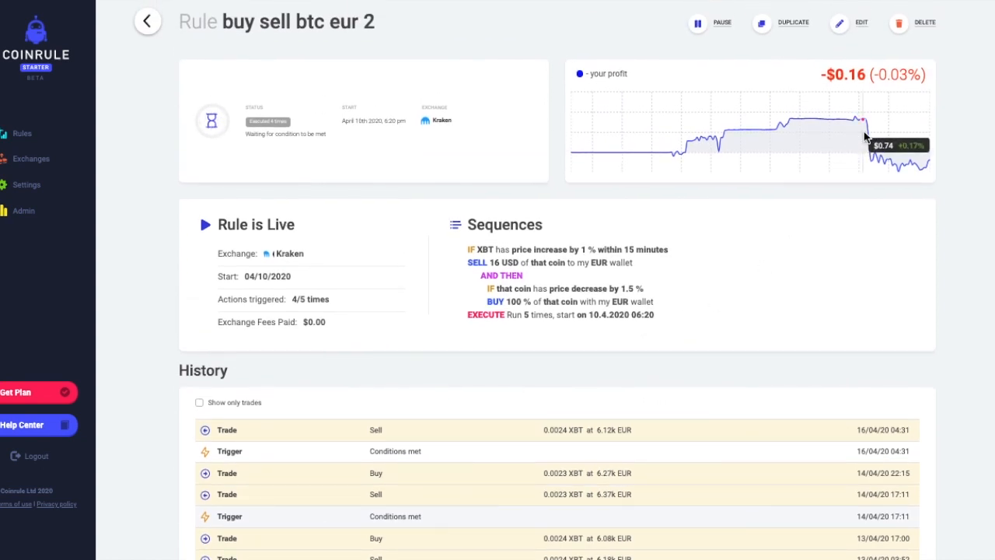
mouse_move(871, 152)
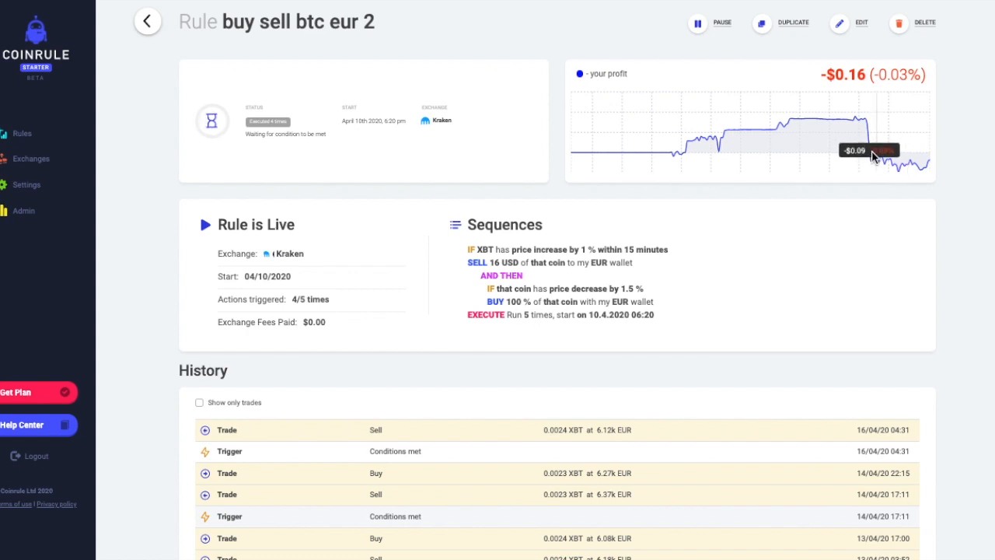
mouse_move(868, 127)
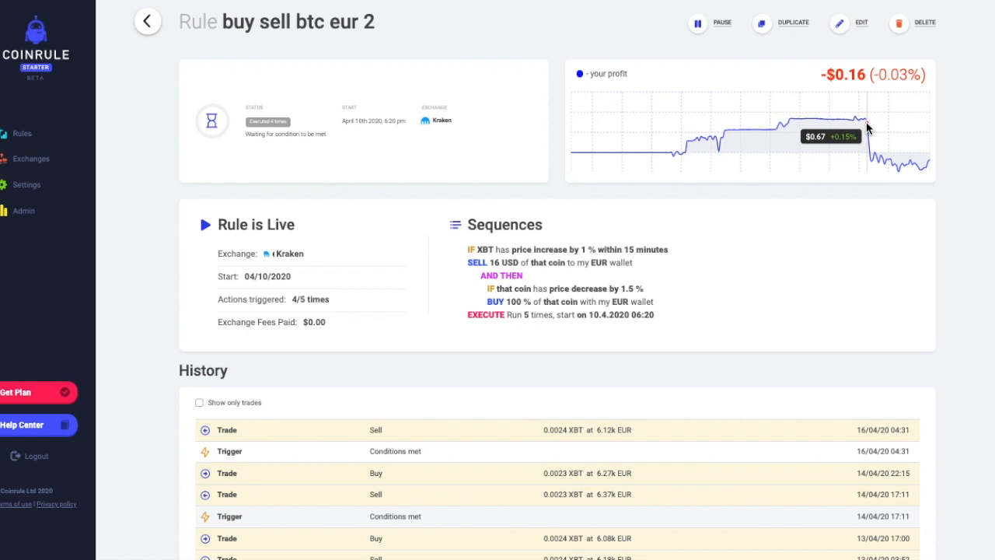
mouse_move(863, 124)
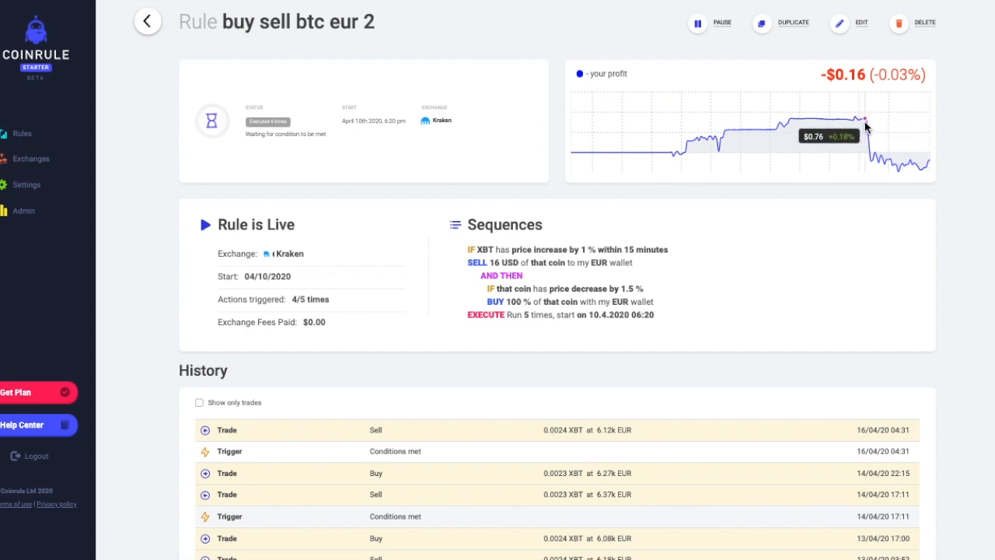
mouse_move(864, 128)
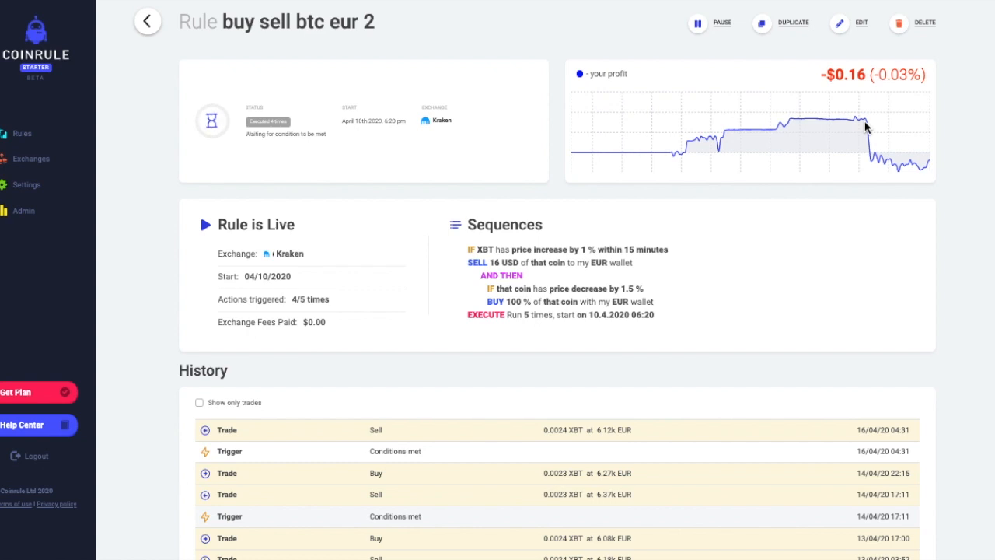
mouse_move(904, 171)
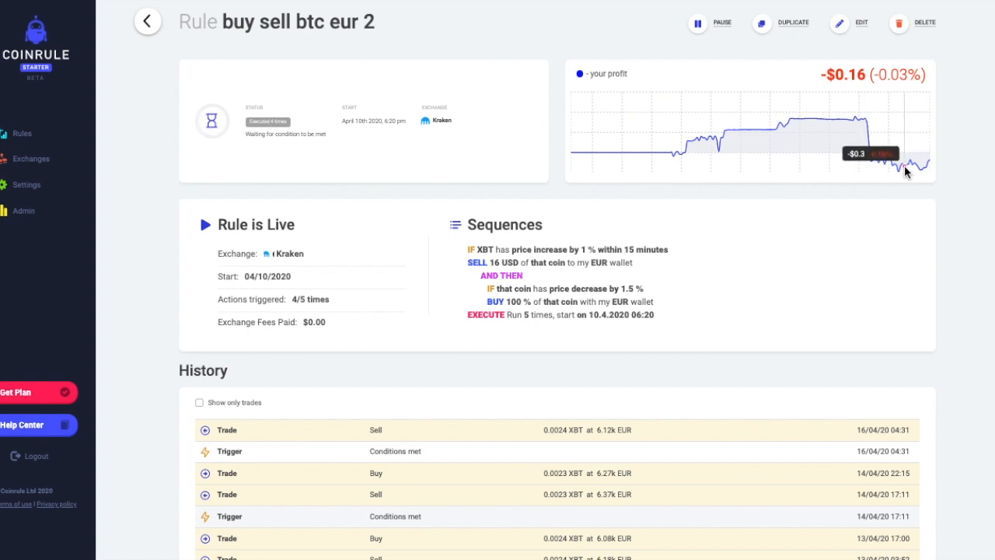
mouse_move(904, 170)
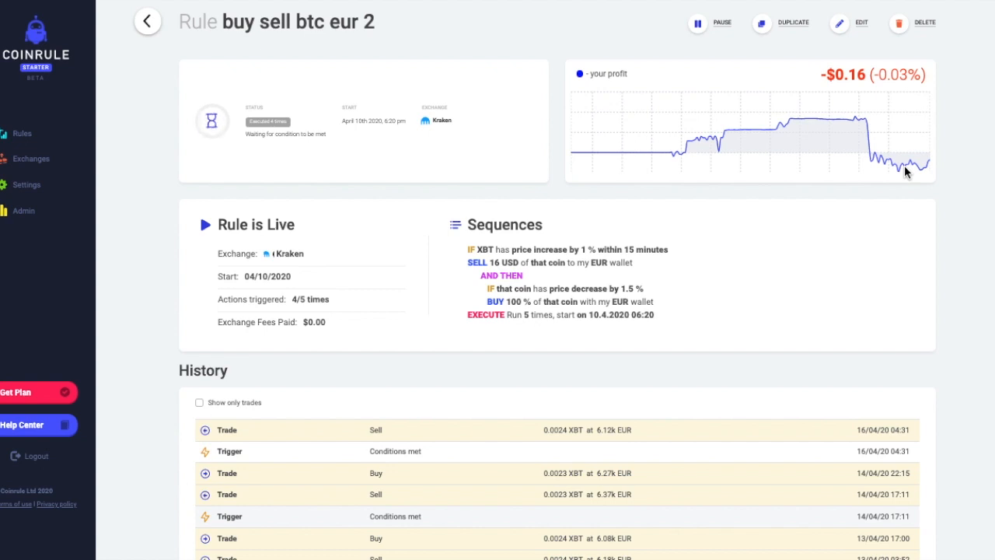
mouse_move(901, 227)
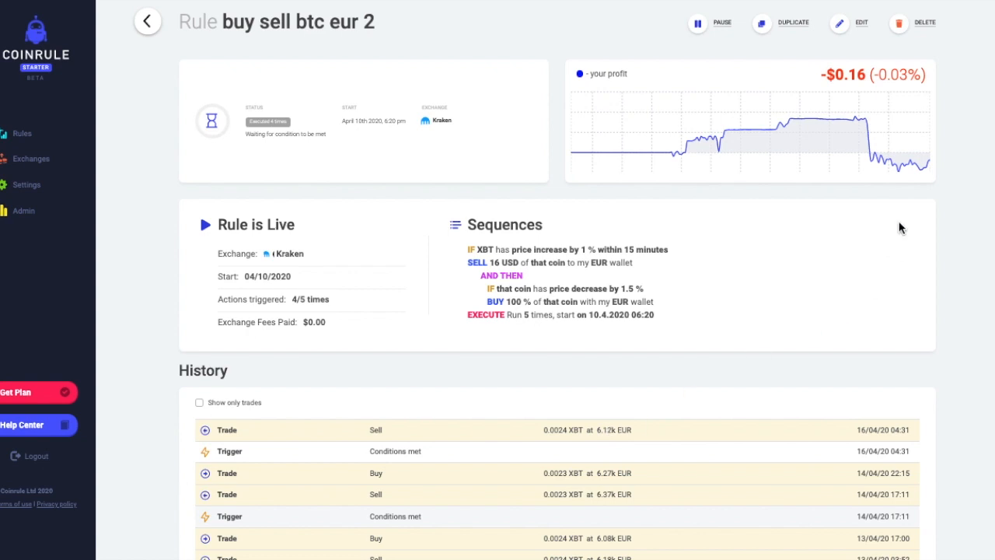
mouse_move(926, 173)
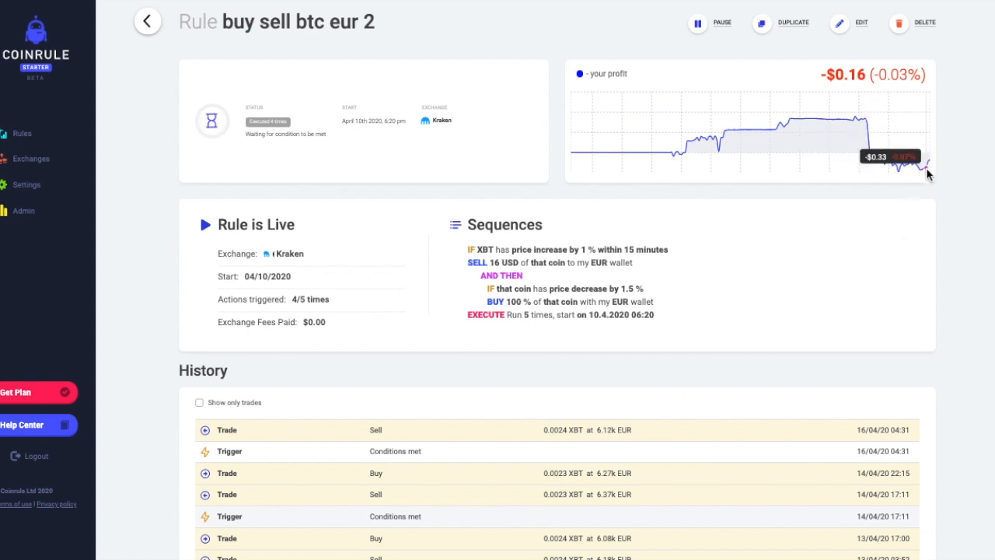
mouse_move(917, 171)
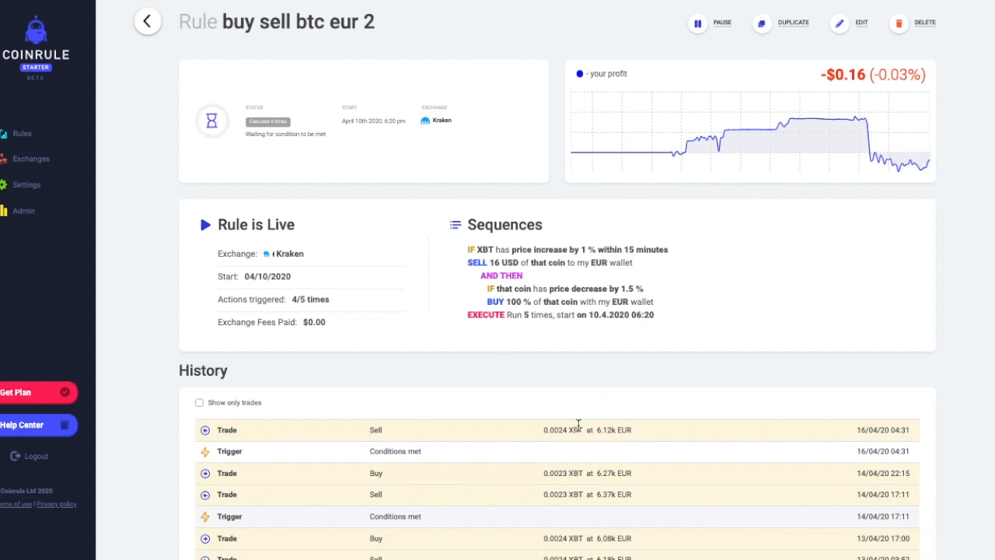
mouse_move(607, 359)
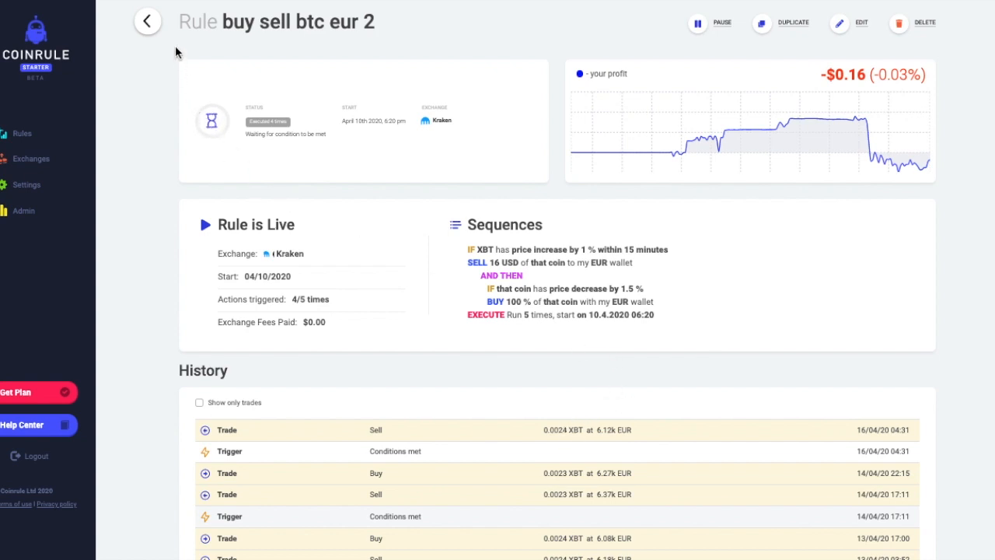
Return to the rules list and reopen the 'buy sell btc eur 2' rule
left_click(146, 22)
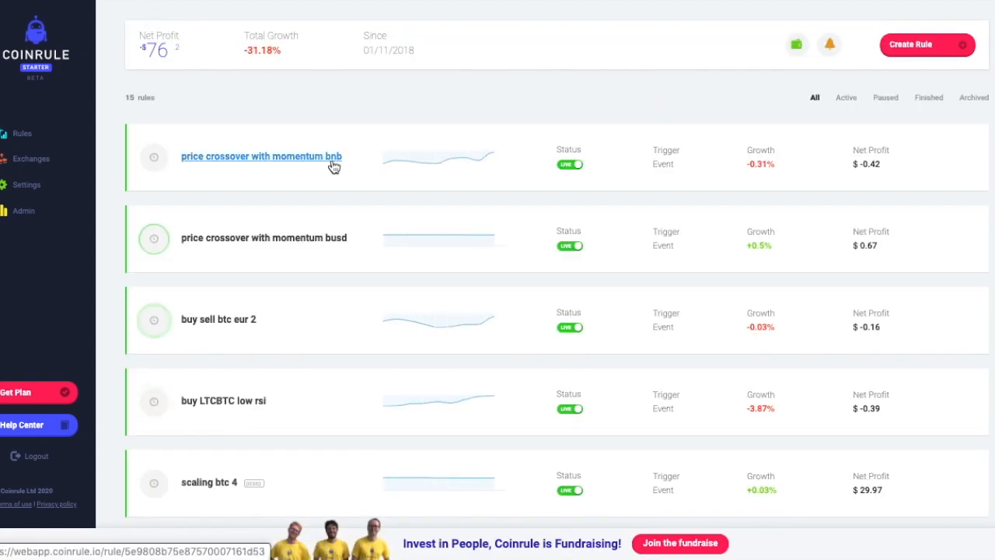
mouse_move(218, 319)
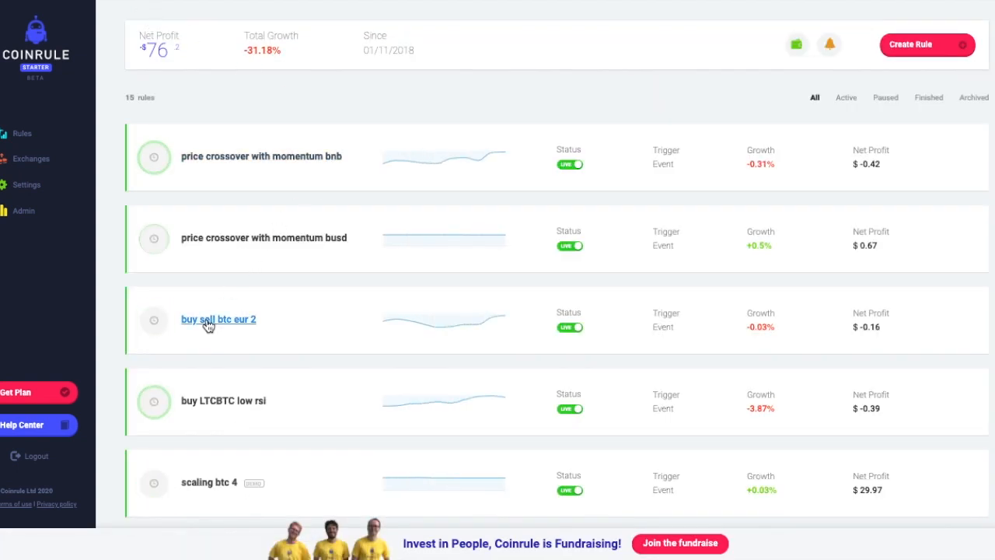
left_click(218, 319)
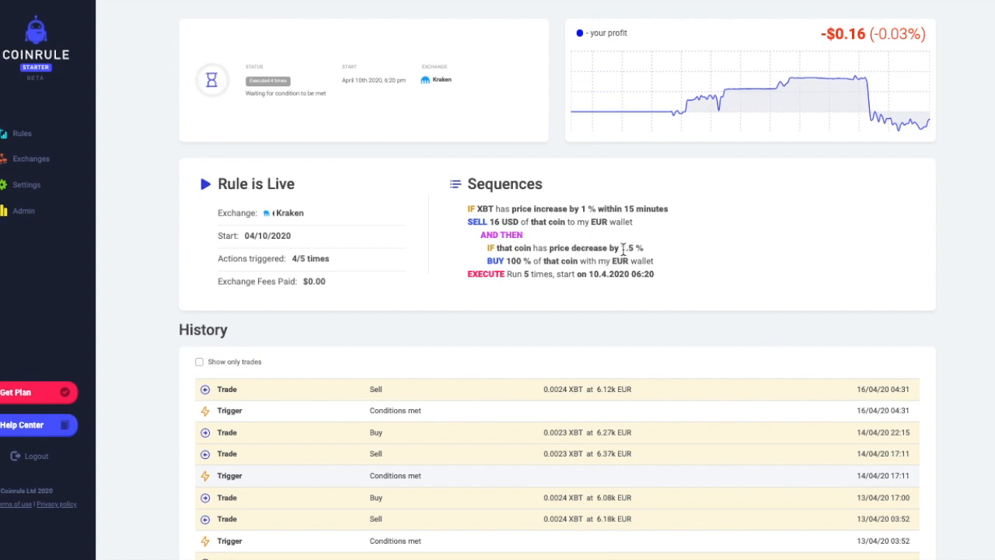
mouse_move(605, 401)
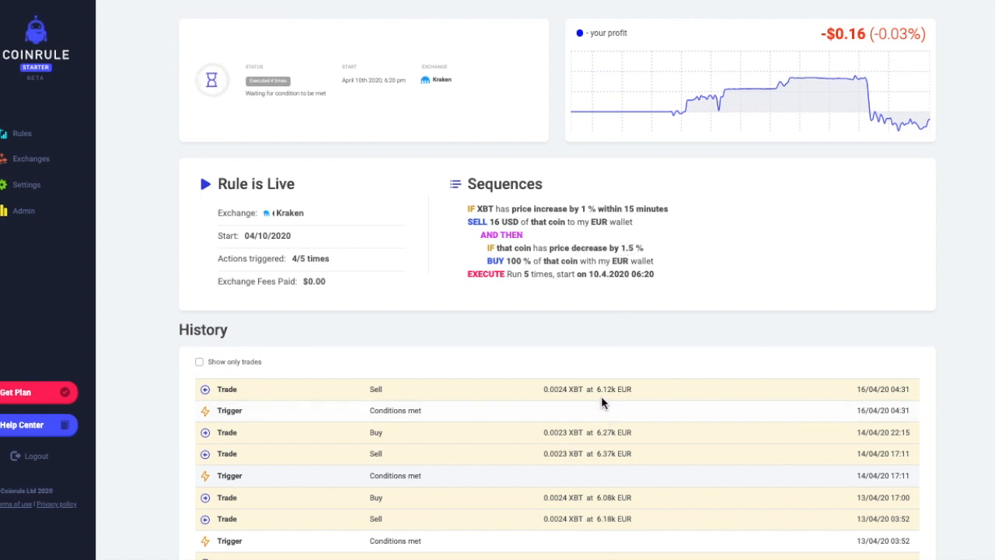
mouse_move(610, 401)
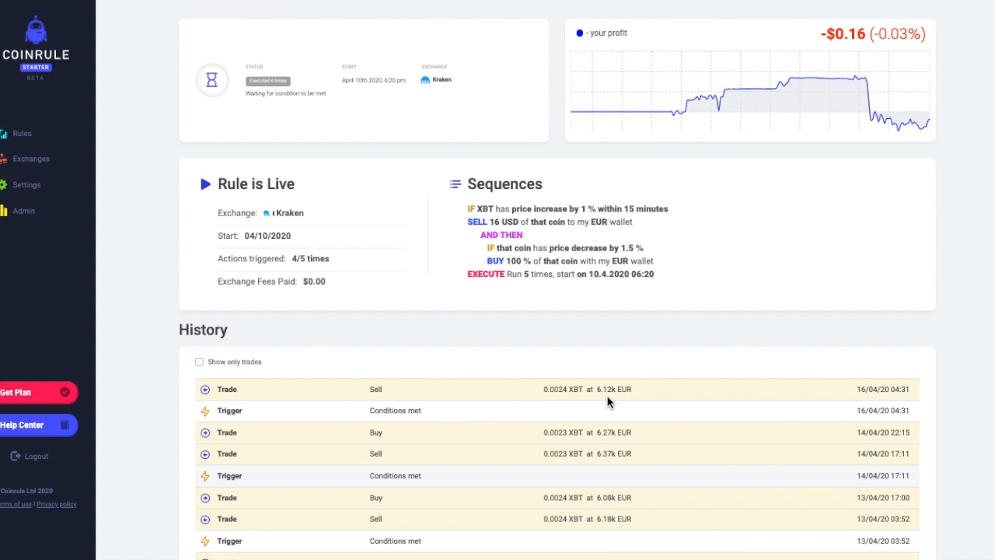
mouse_move(627, 415)
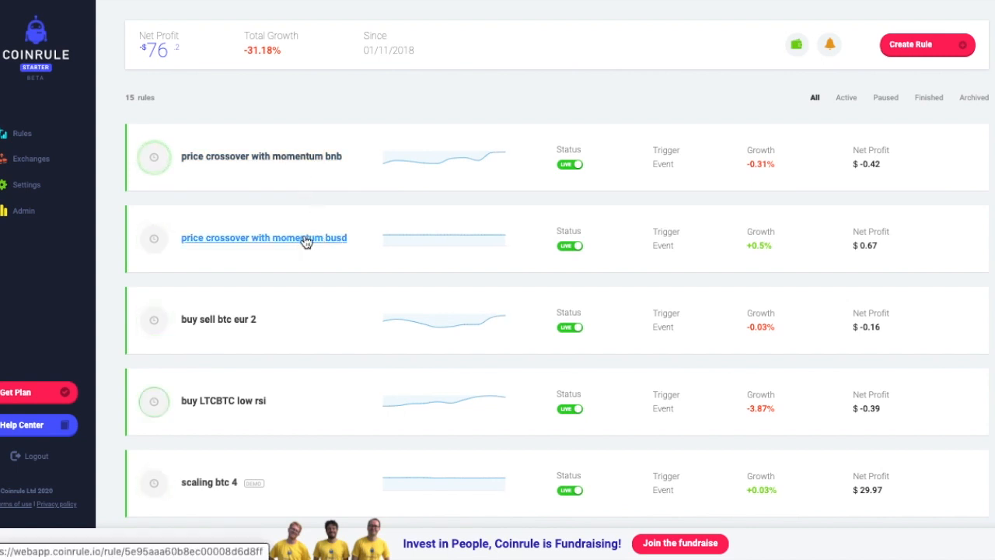
Review the 'price crossover with momentum busd' rule's sequences and history, then go back to the rules list
left_click(265, 237)
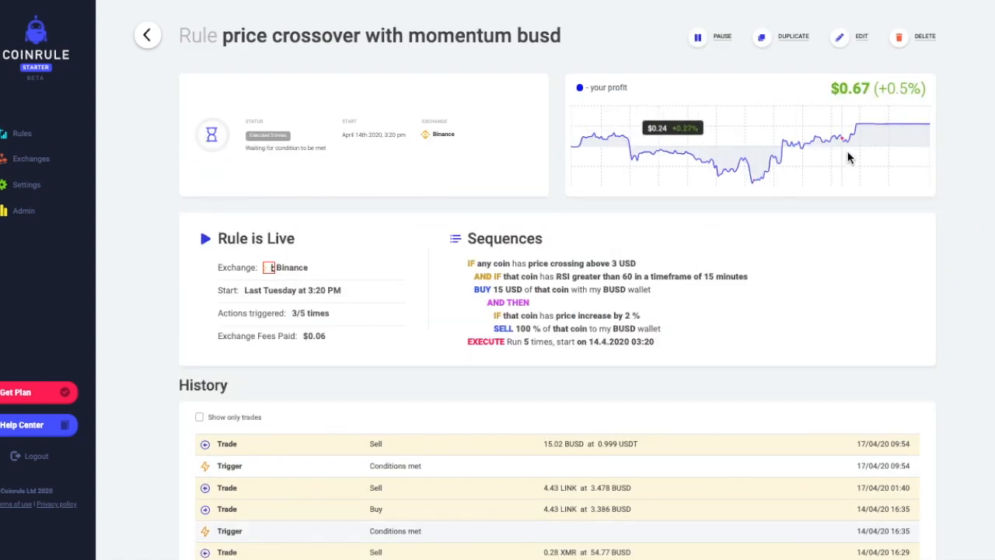
scroll("down", 3)
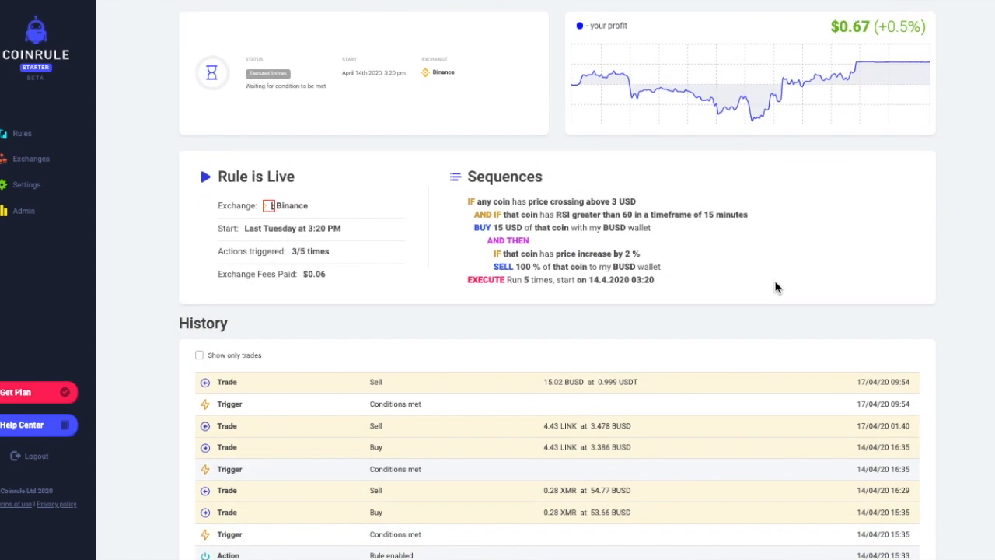
scroll("down", 3)
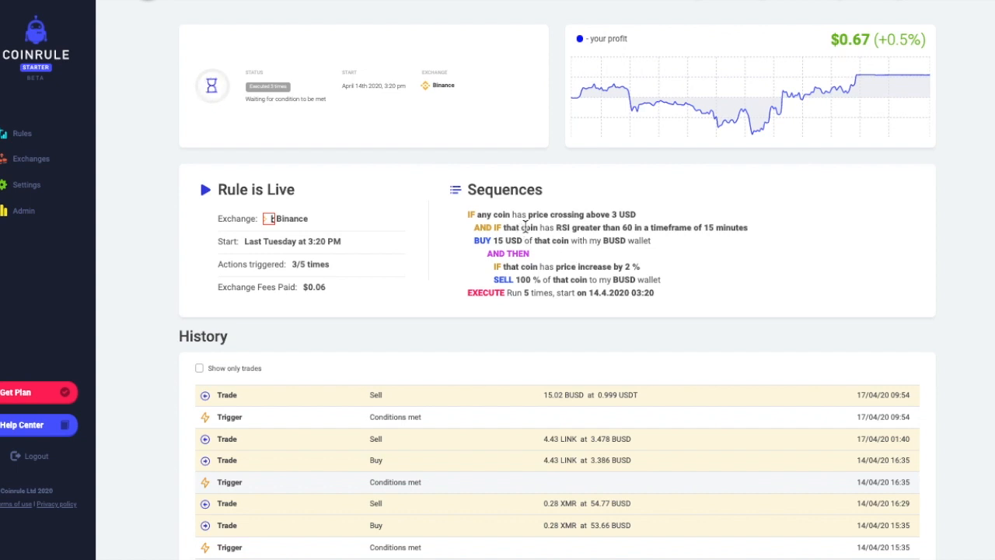
mouse_move(635, 196)
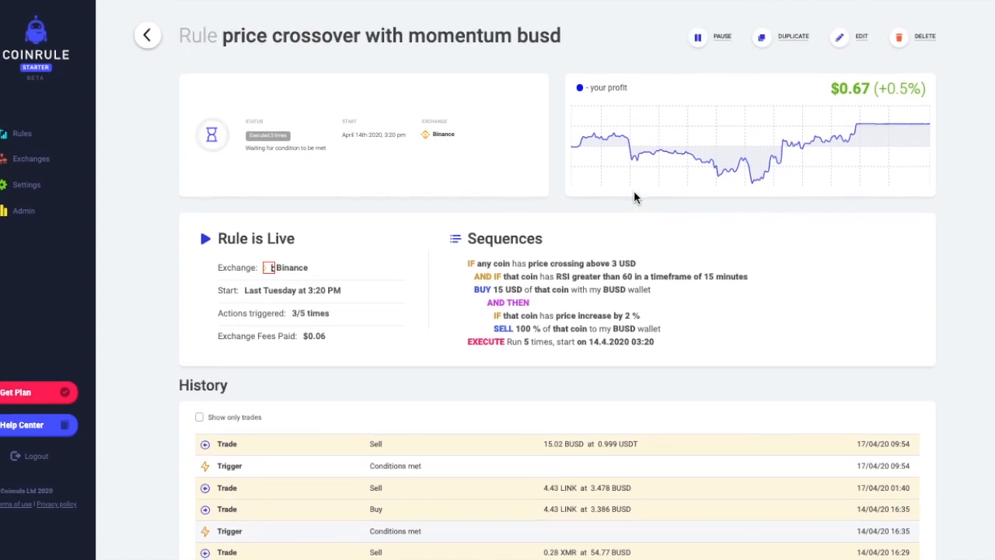
scroll("down", 3)
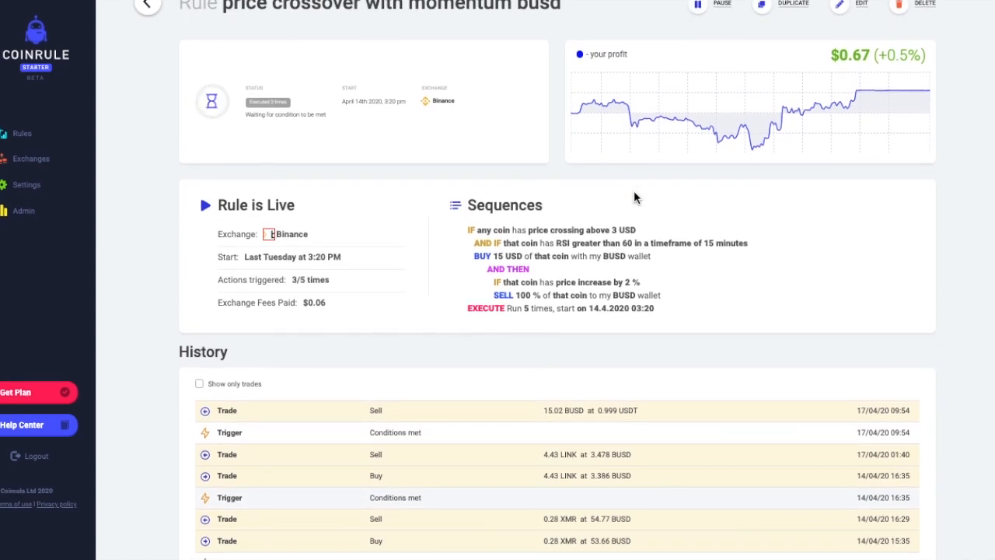
mouse_move(630, 289)
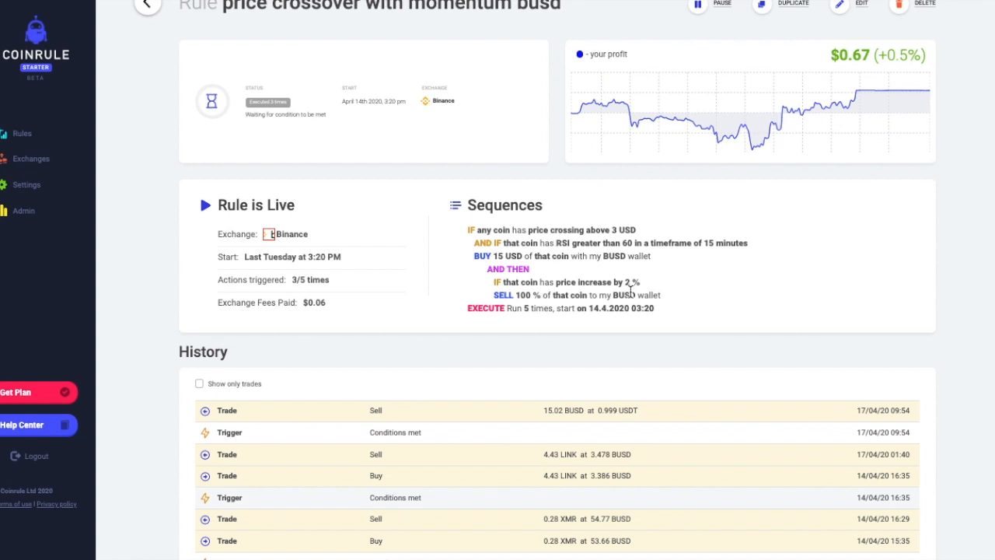
mouse_move(631, 320)
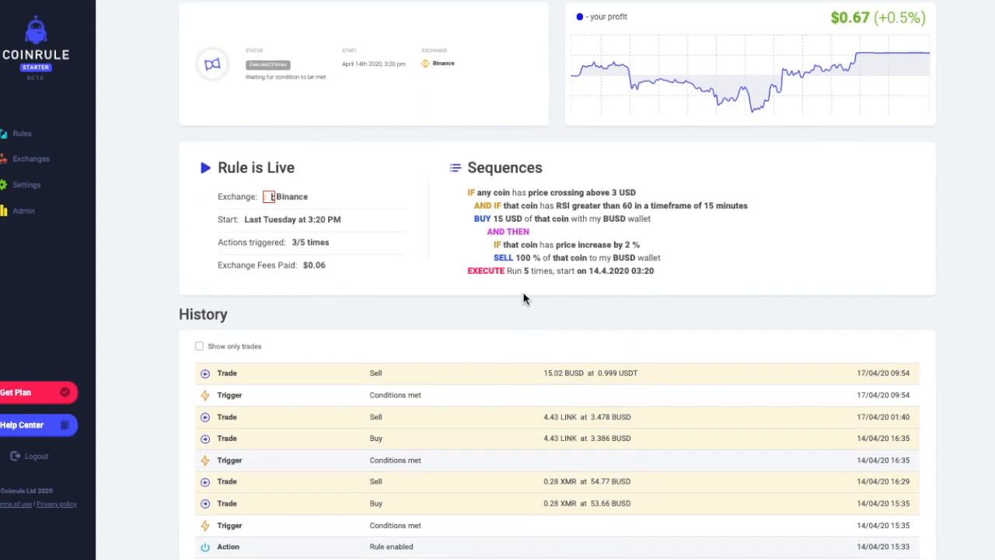
scroll("down", 3)
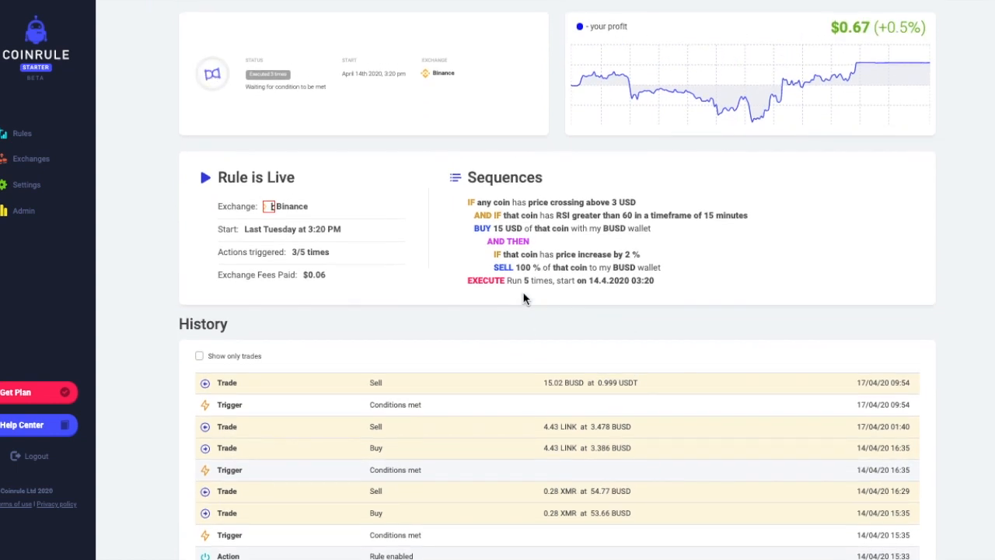
scroll("down", 3)
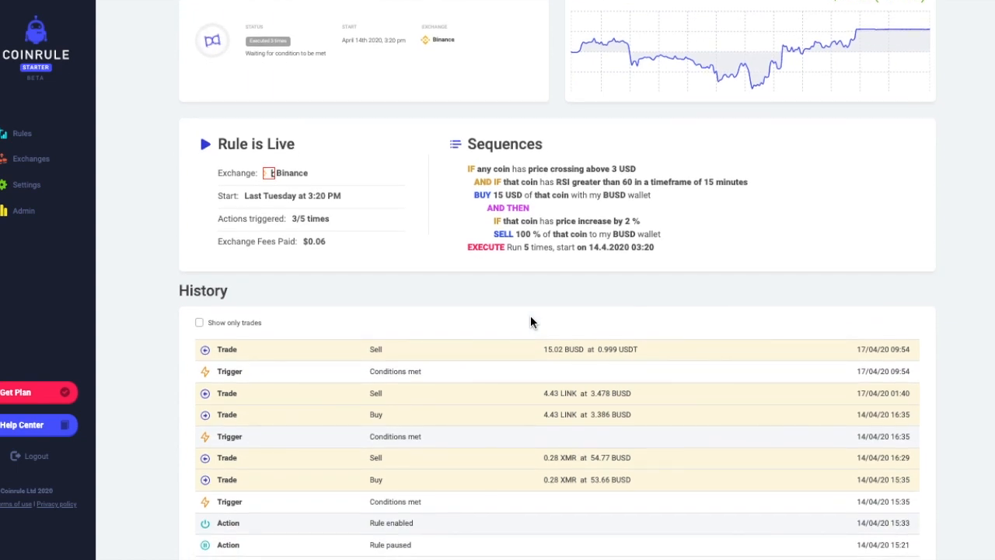
mouse_move(561, 336)
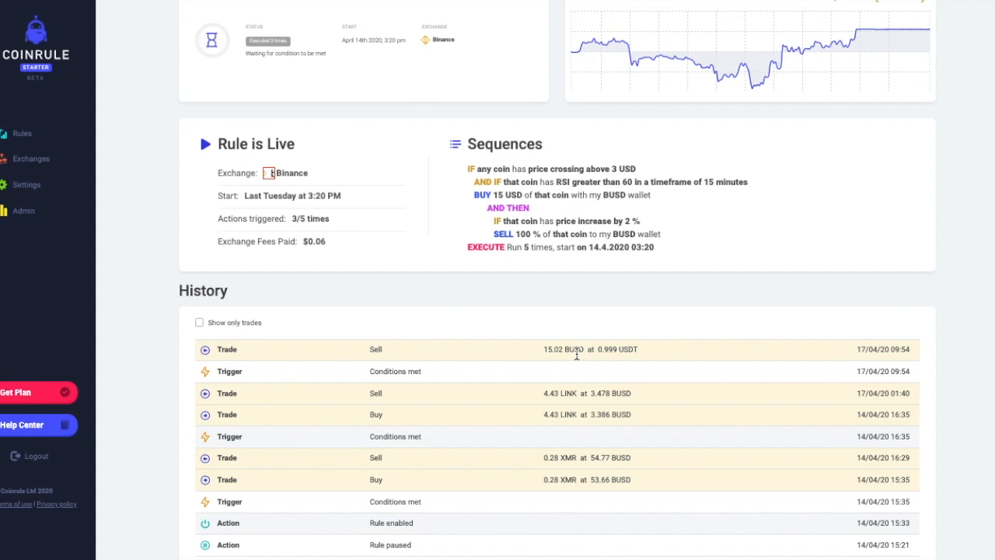
mouse_move(606, 329)
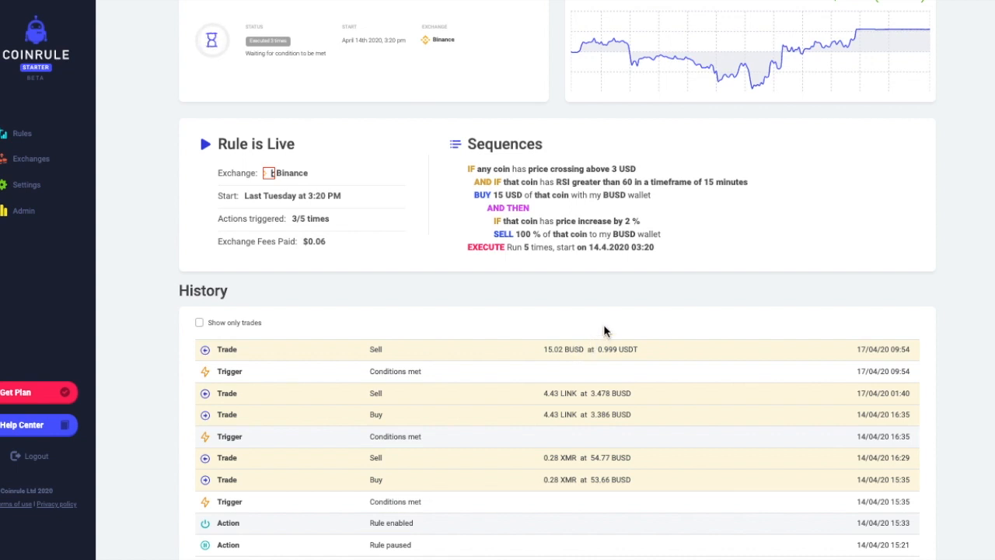
scroll("down", 3)
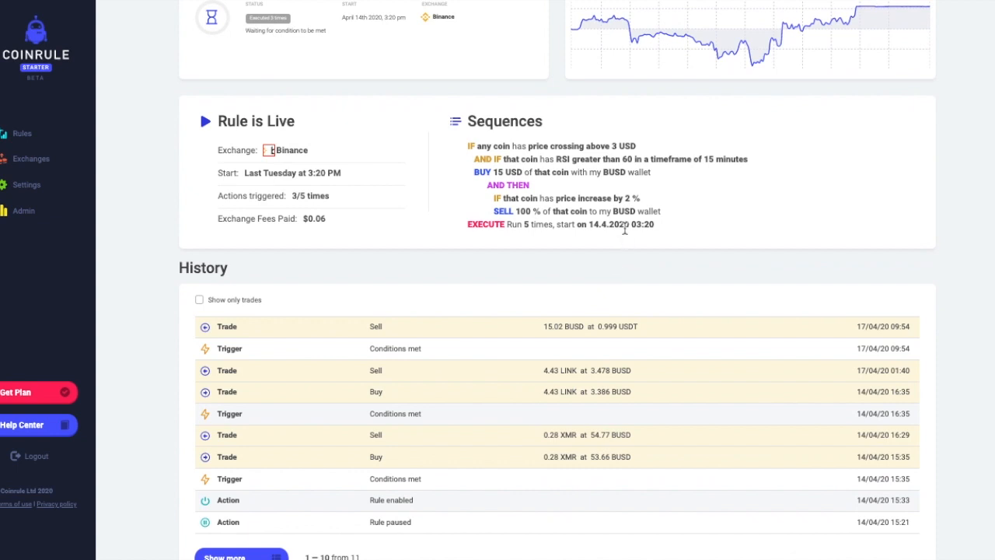
mouse_move(628, 199)
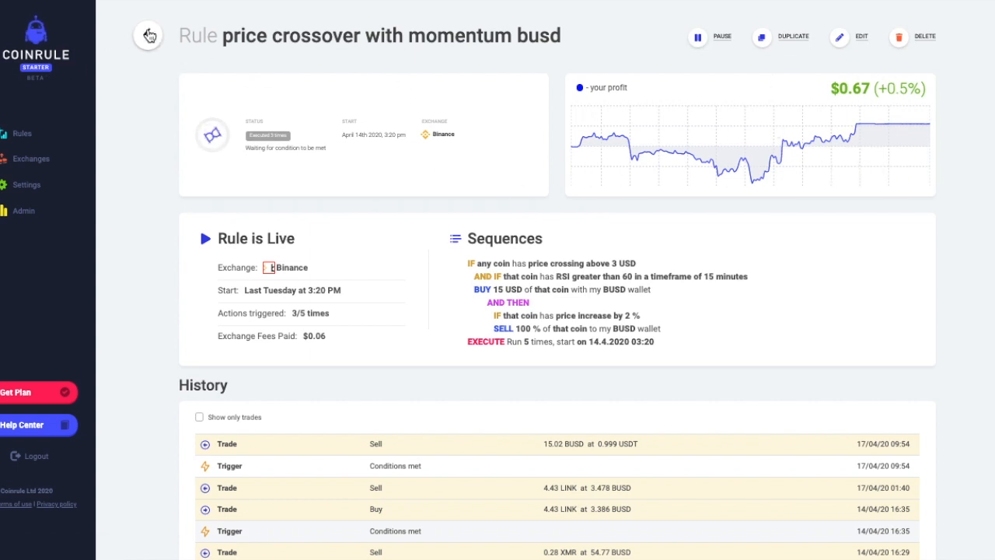
left_click(148, 36)
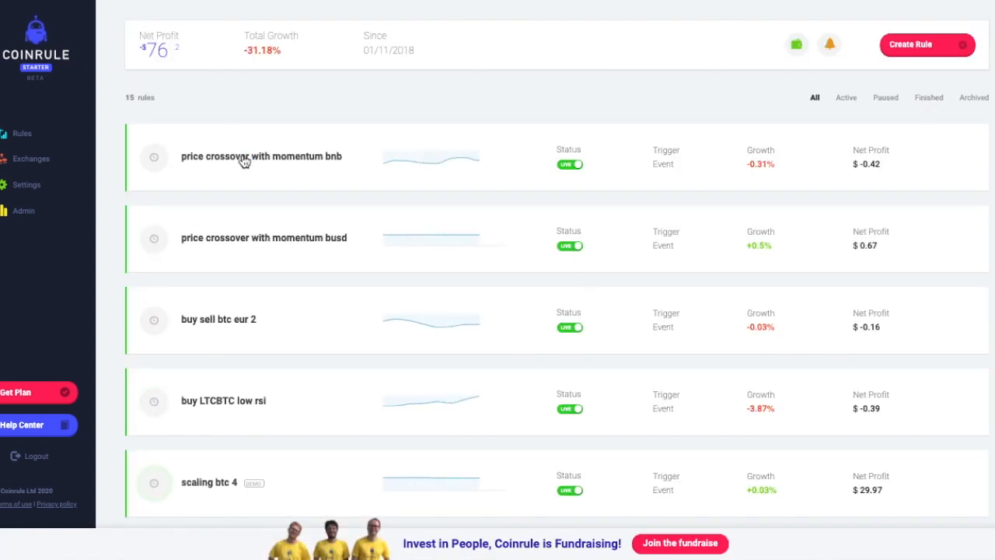
Review the 'price crossover with momentum bnb' rule's sequences and full trade history
left_click(262, 156)
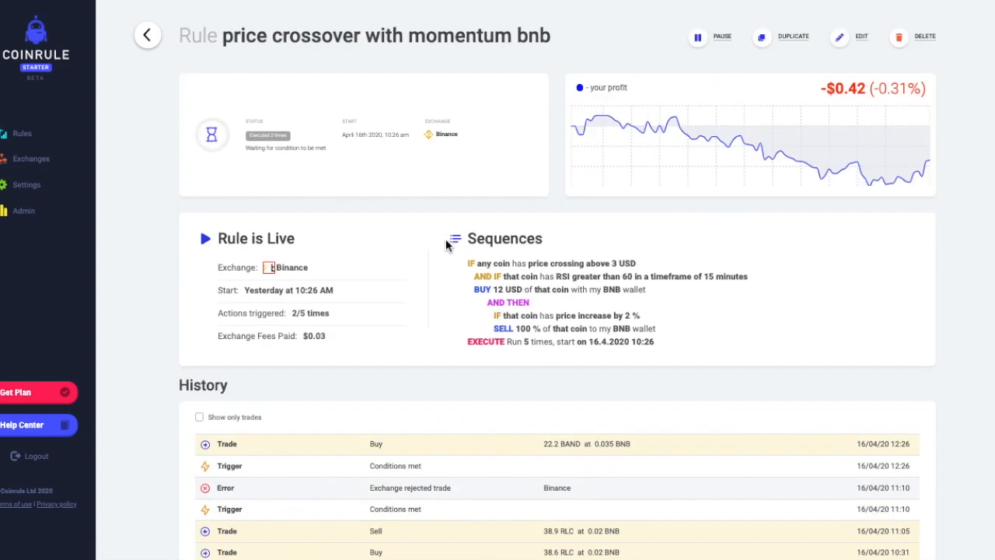
scroll("down", 3)
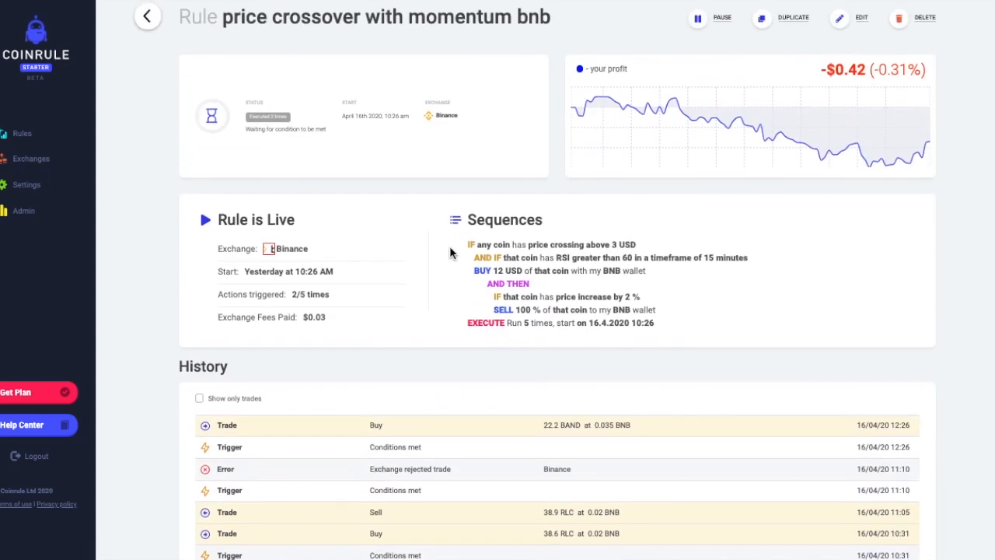
scroll("down", 3)
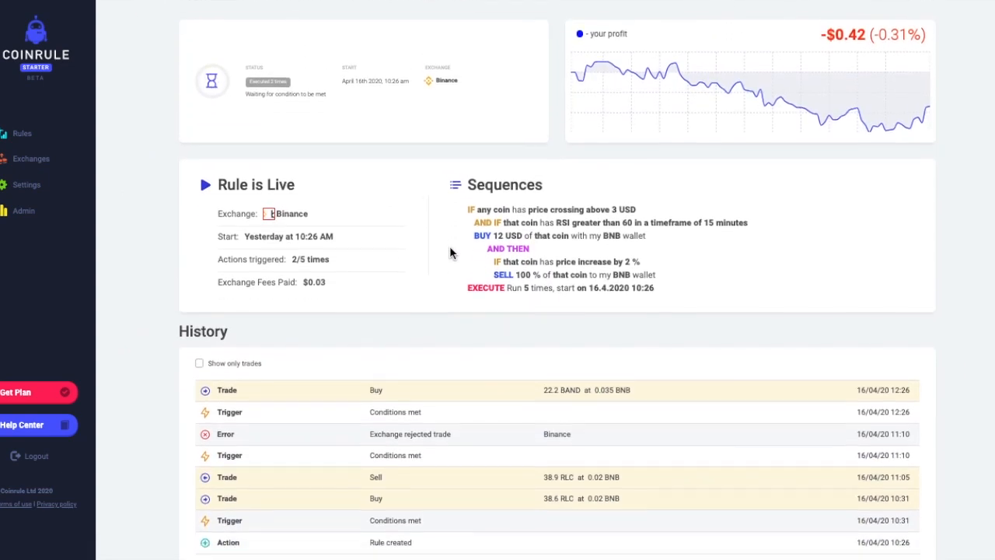
scroll("down", 3)
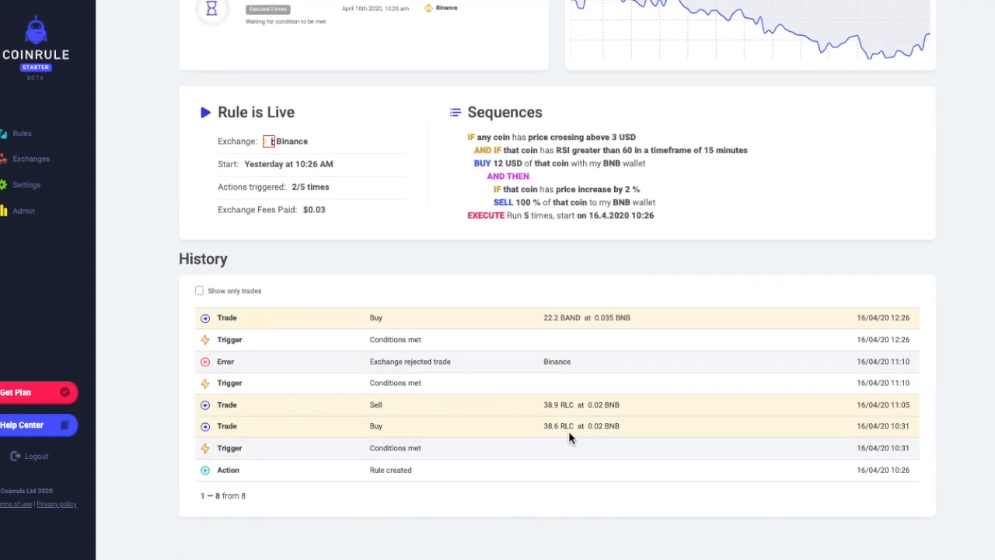
mouse_move(581, 390)
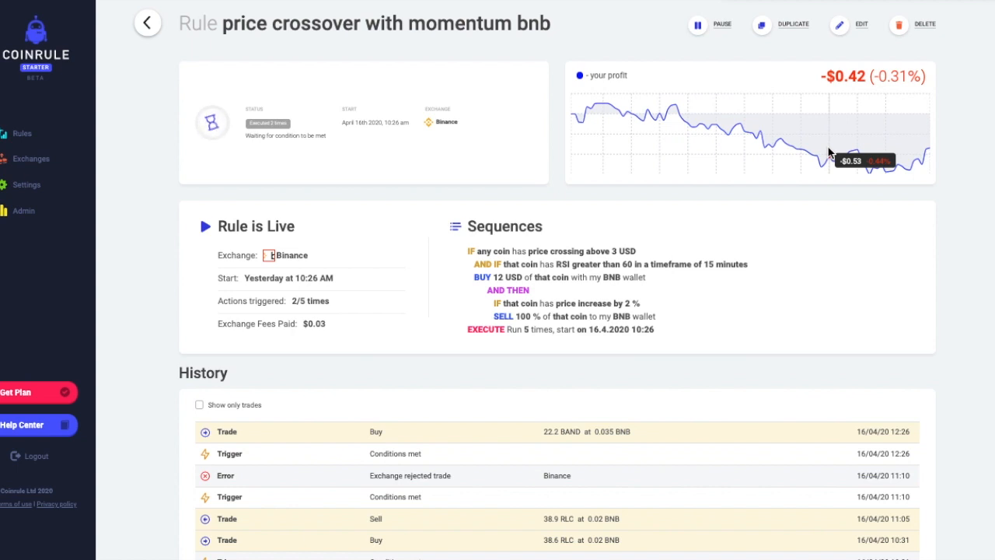
mouse_move(827, 152)
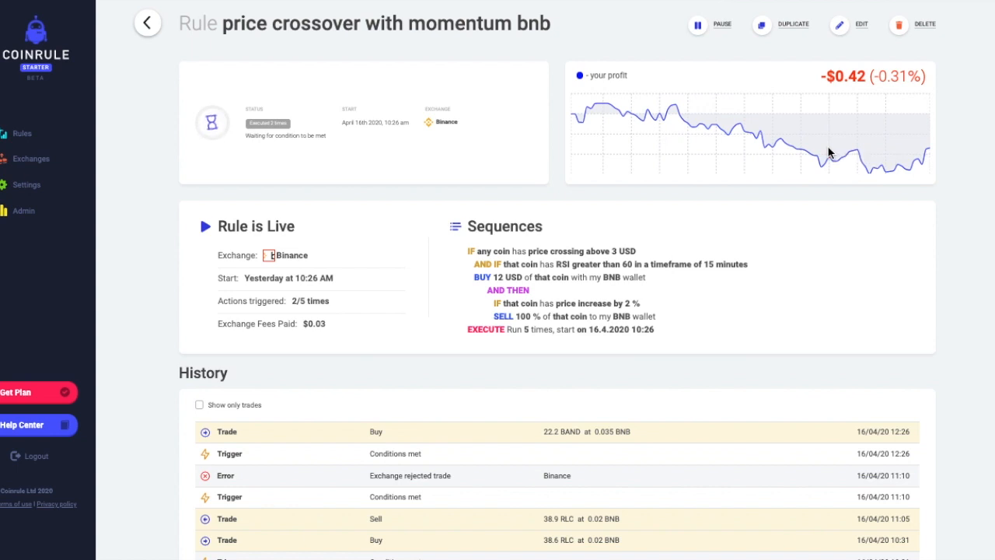
mouse_move(706, 63)
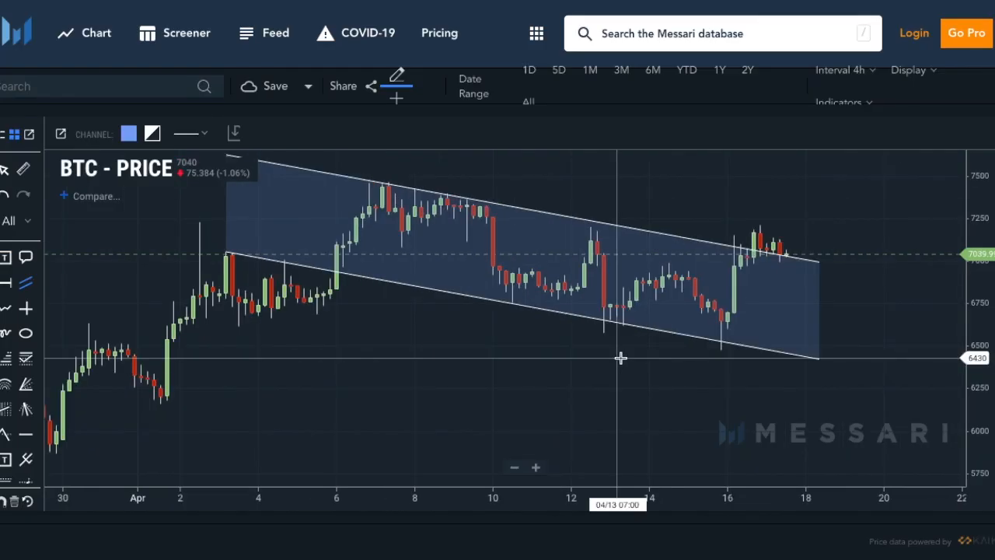
mouse_move(753, 356)
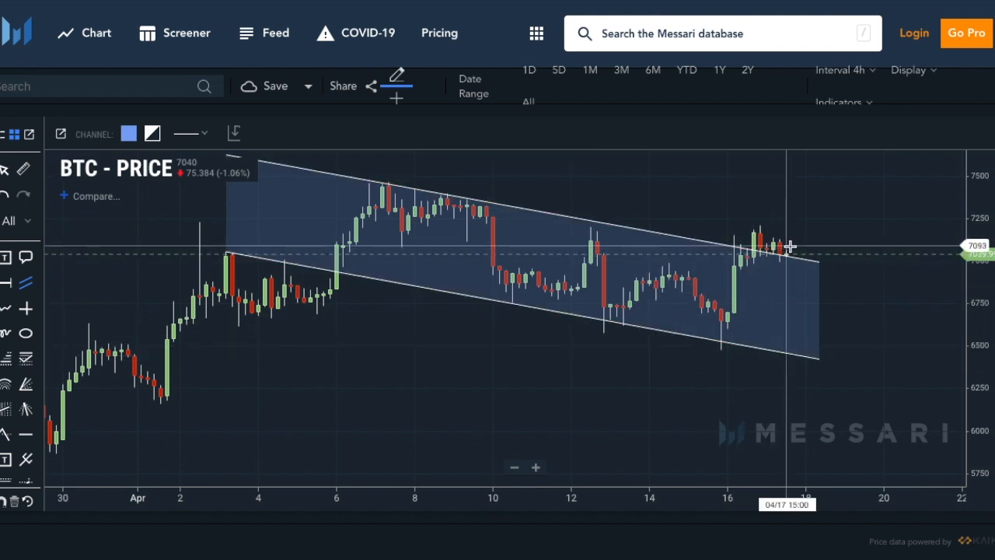
mouse_move(809, 256)
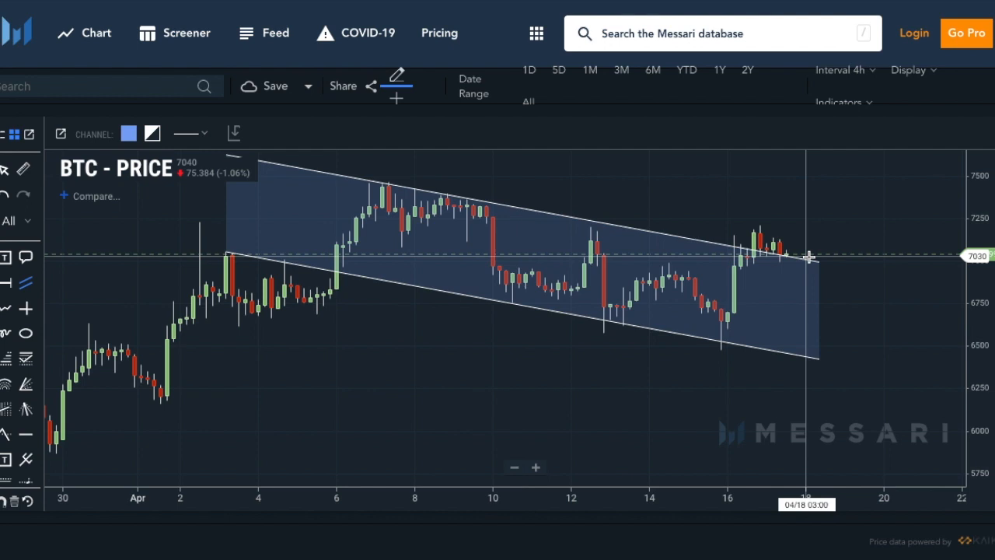
mouse_move(345, 381)
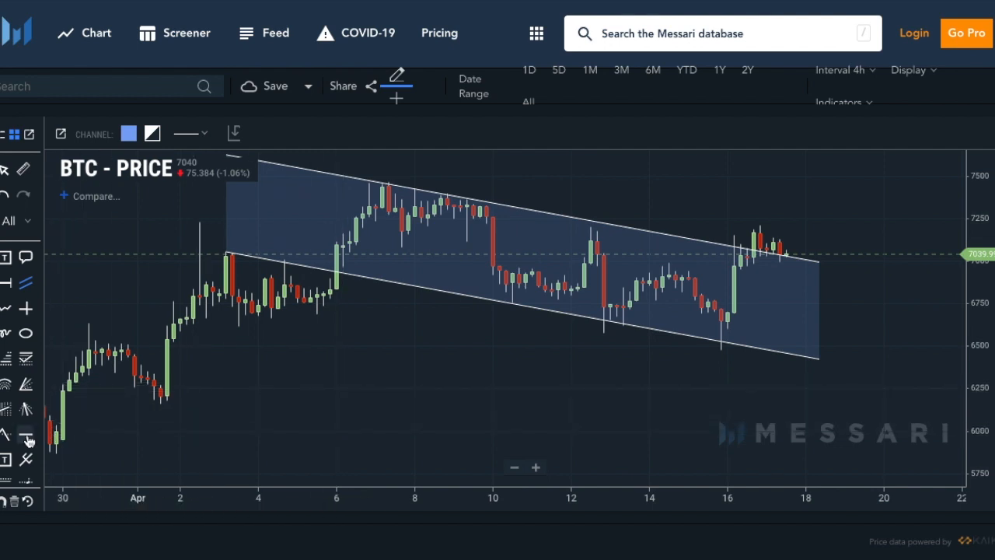
Select the Horizontal line tool on the BTC chart's drawing toolbar
left_click(25, 435)
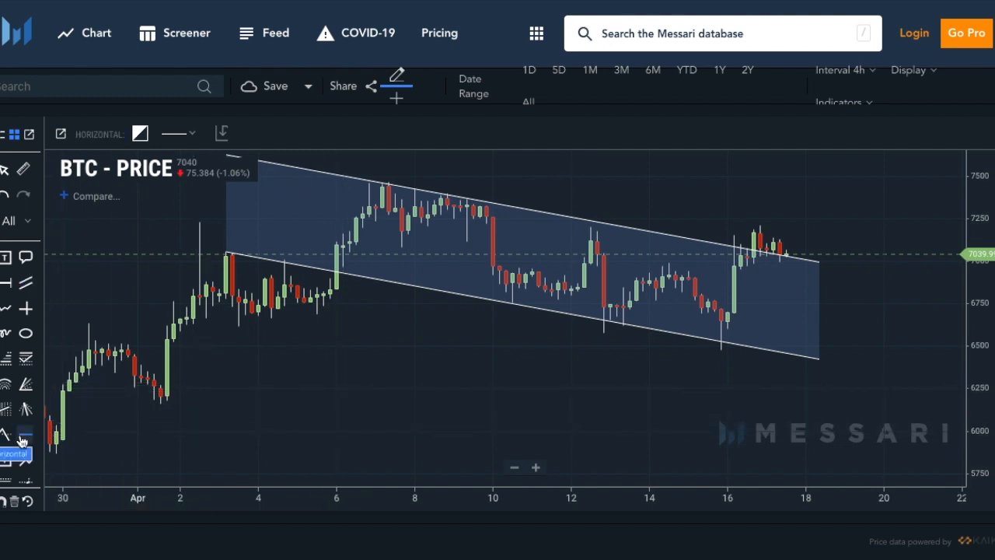
Select the drawn price channel and switch the BTC chart to a 15-minute interval
left_click(243, 331)
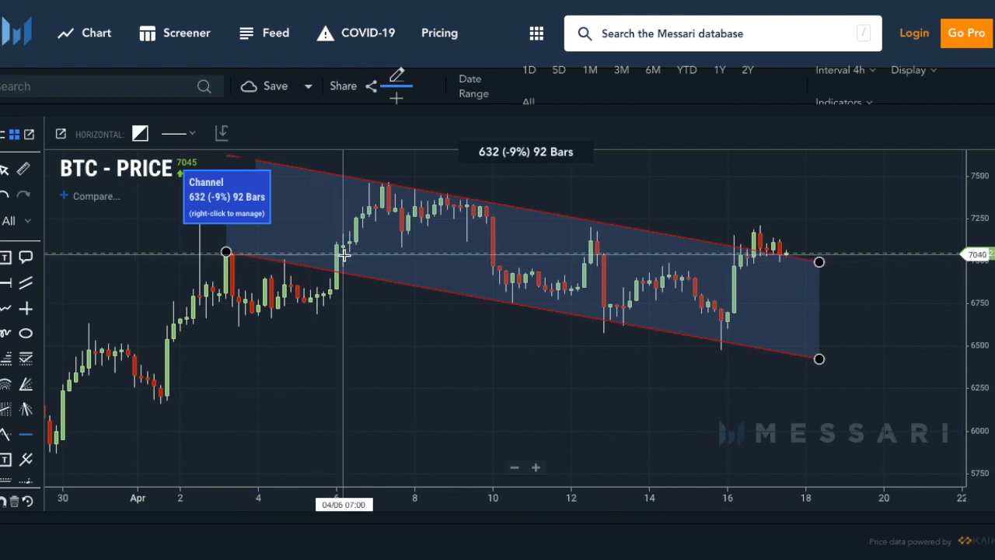
mouse_move(348, 256)
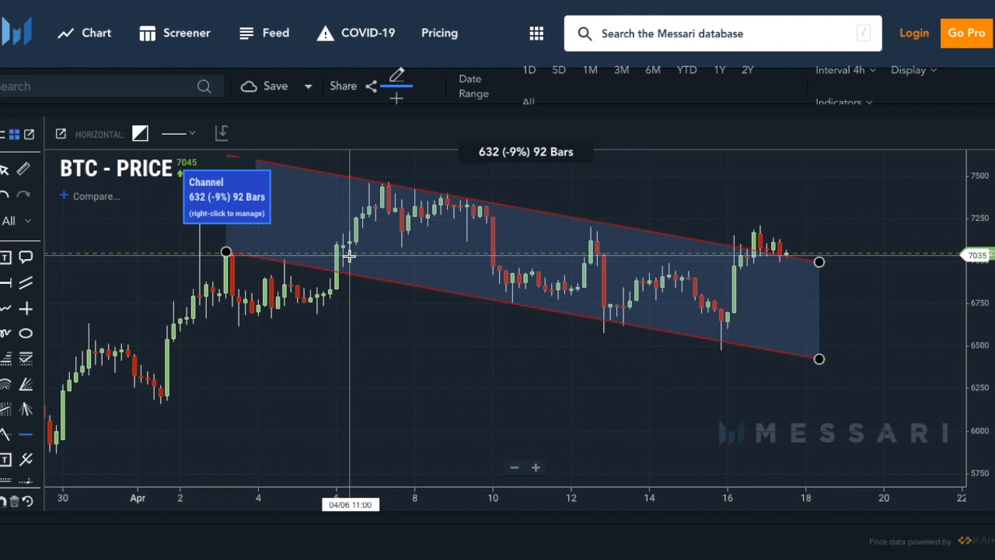
mouse_move(370, 255)
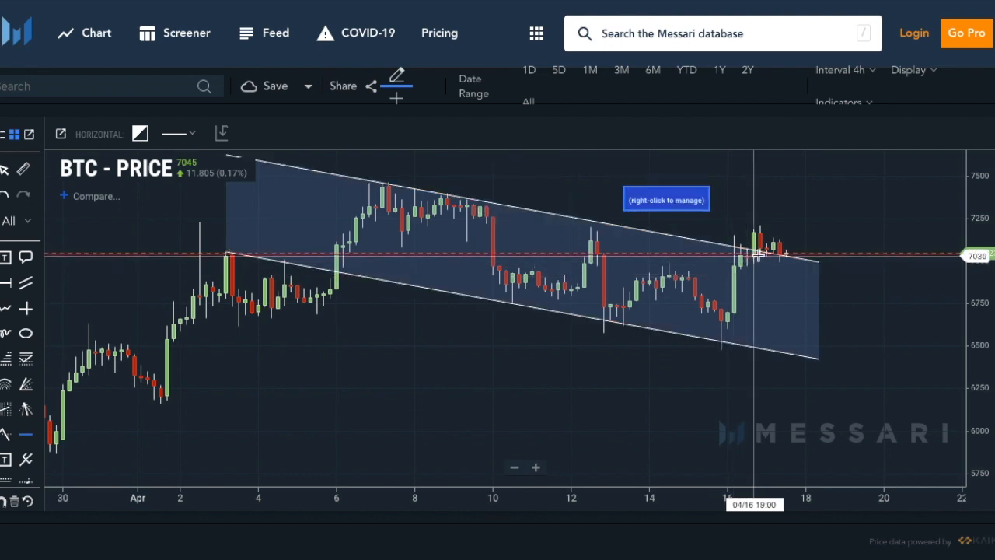
mouse_move(764, 255)
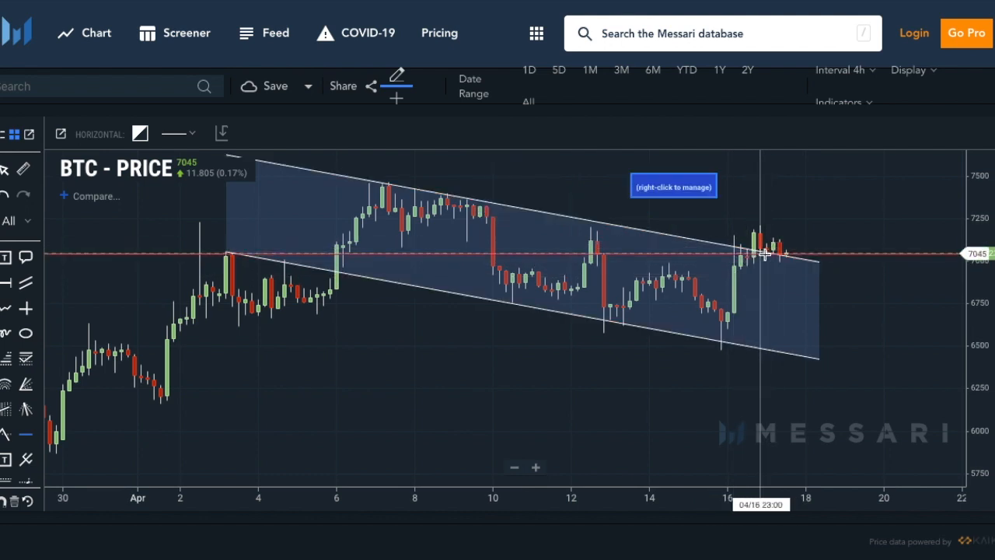
mouse_move(818, 258)
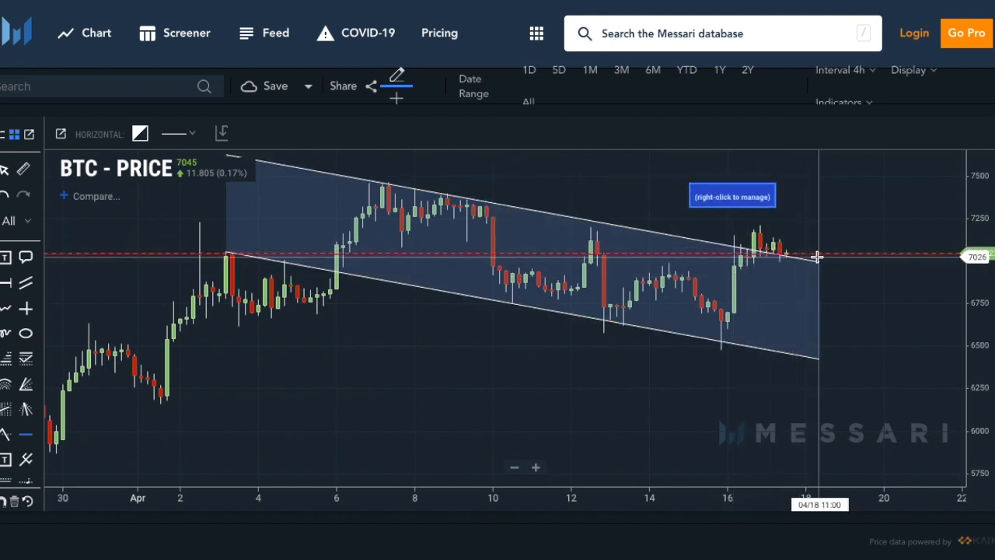
mouse_move(855, 286)
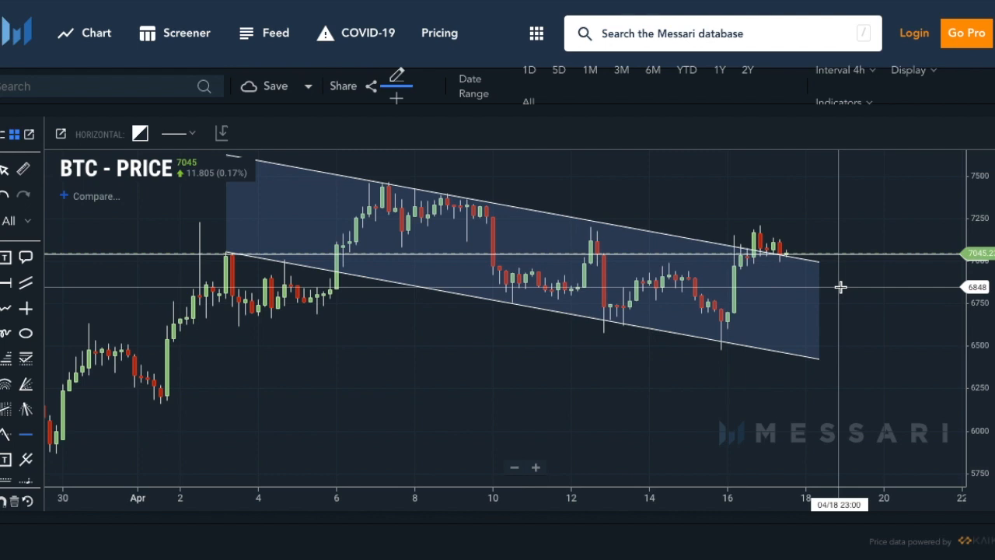
left_click(818, 262)
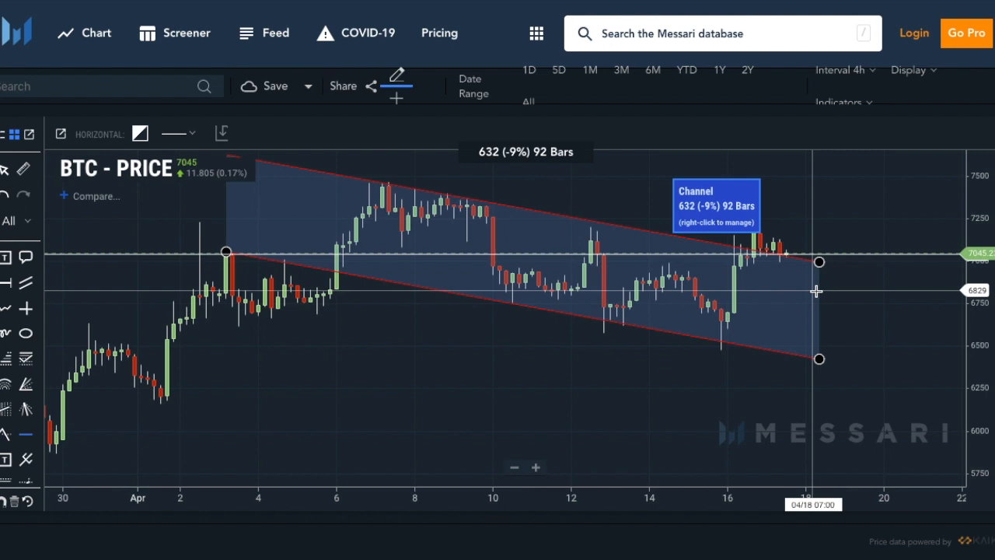
mouse_move(889, 71)
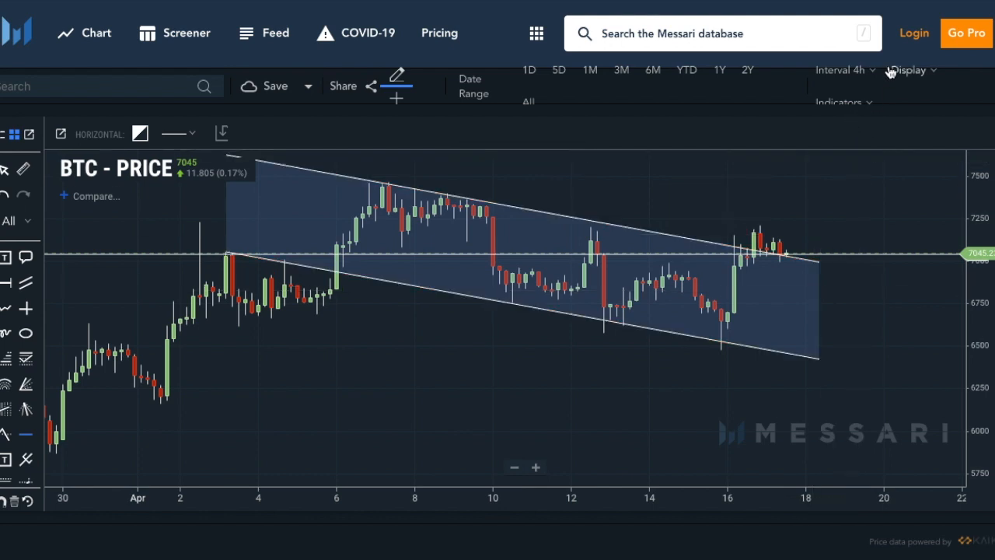
left_click(839, 68)
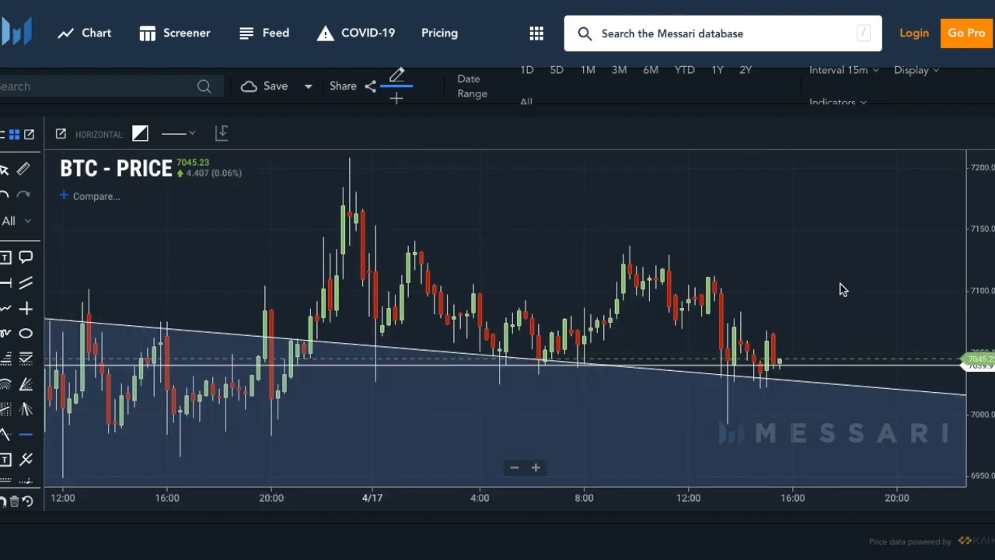
mouse_move(813, 248)
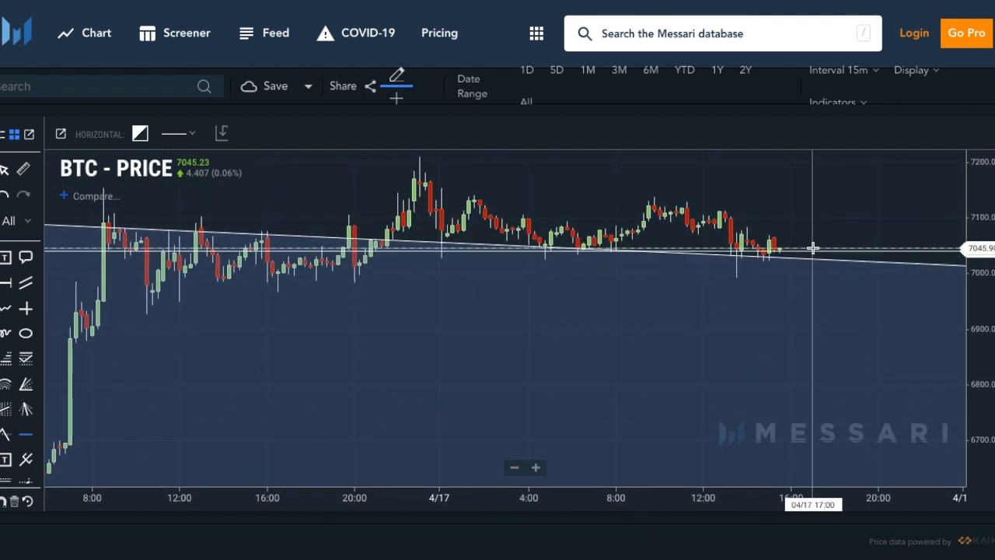
mouse_move(398, 221)
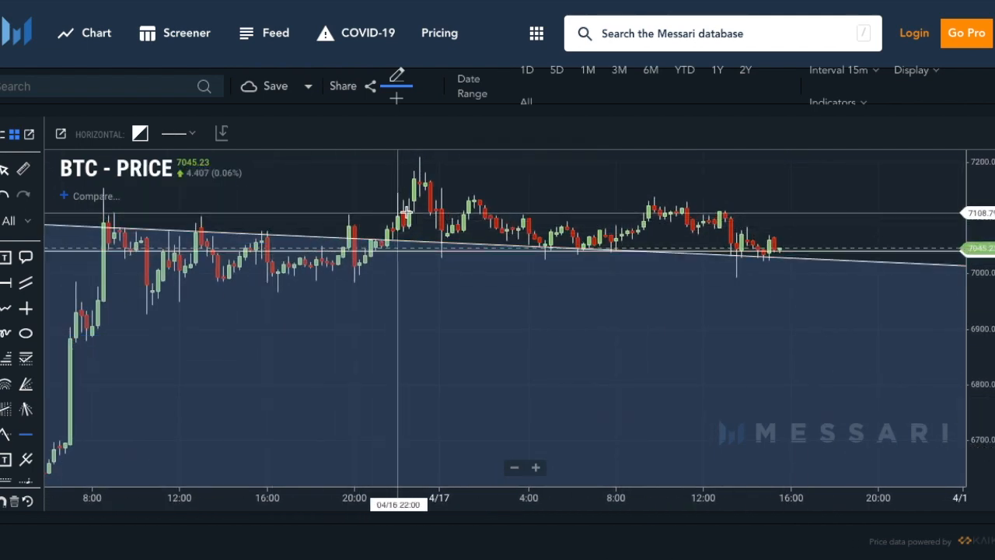
mouse_move(485, 210)
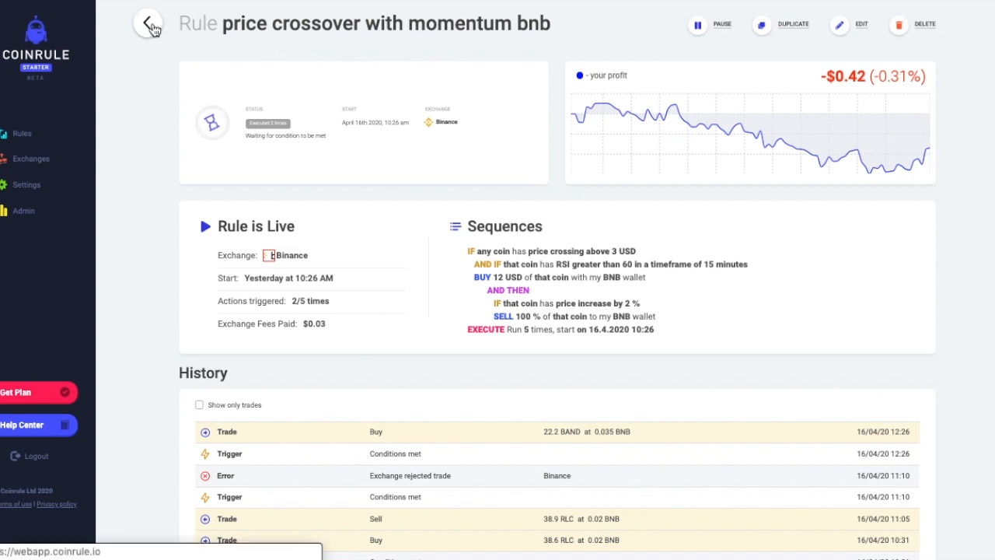
Open the 'price crossover with momentum busd' rule for editing
left_click(148, 24)
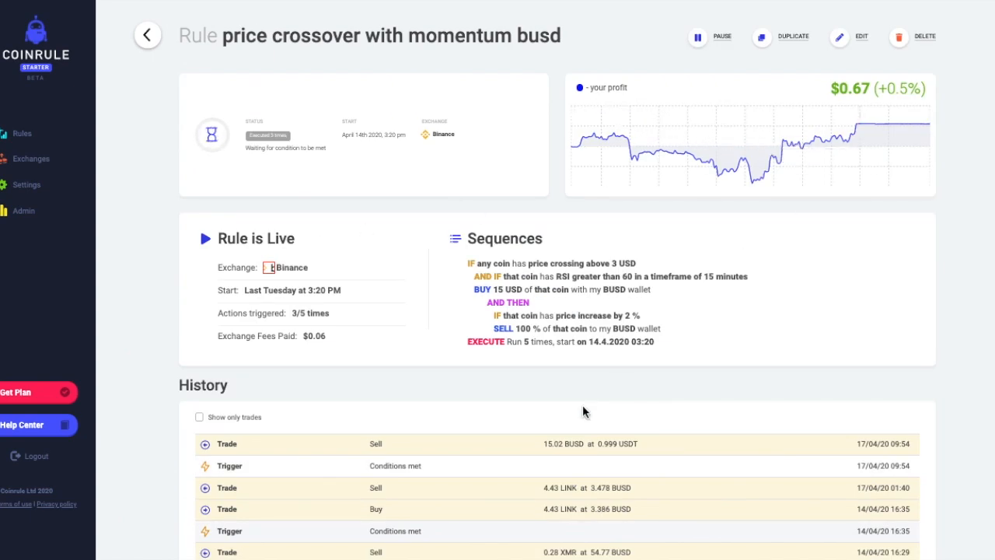
left_click(839, 37)
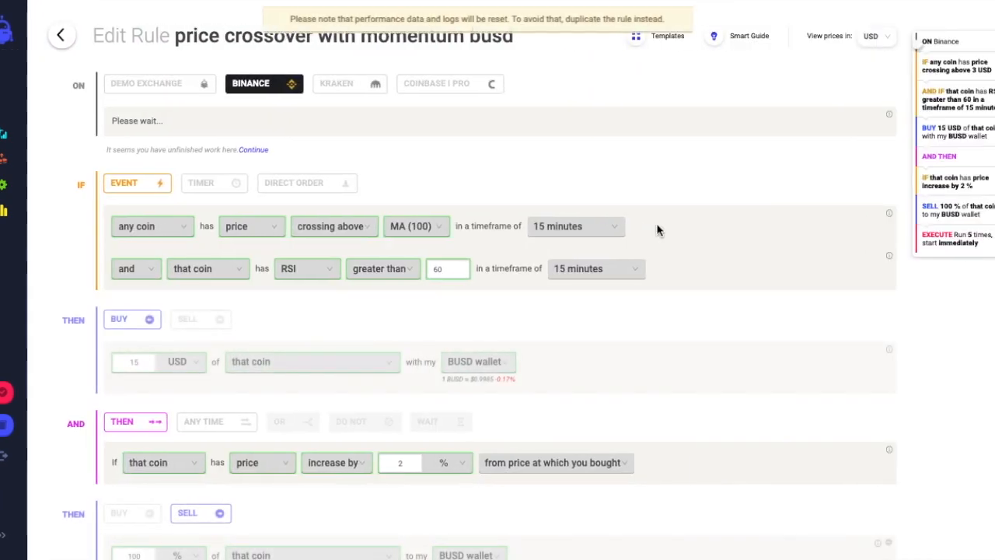
Reduce the rule to its single price-crossing condition and open its coin list
scroll("down", 3)
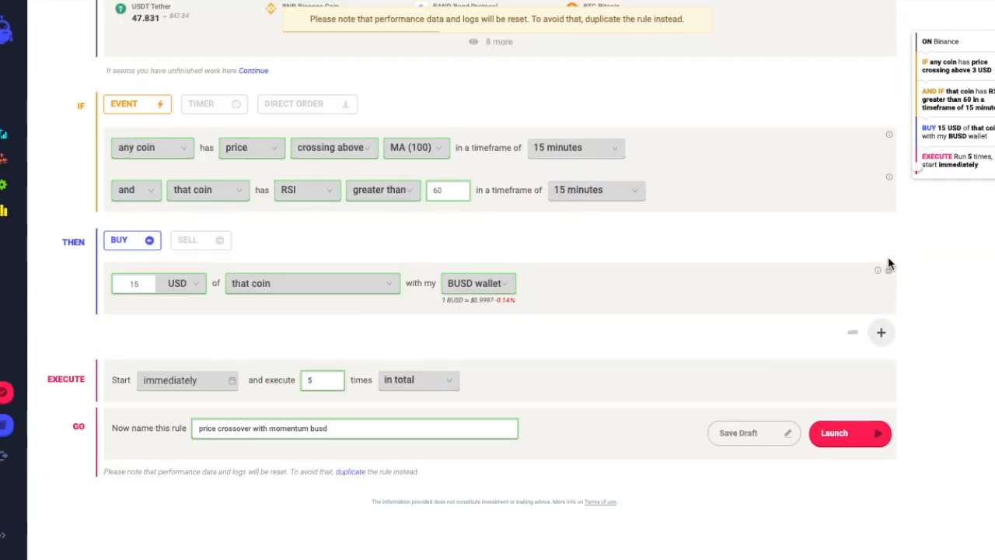
scroll("down", 3)
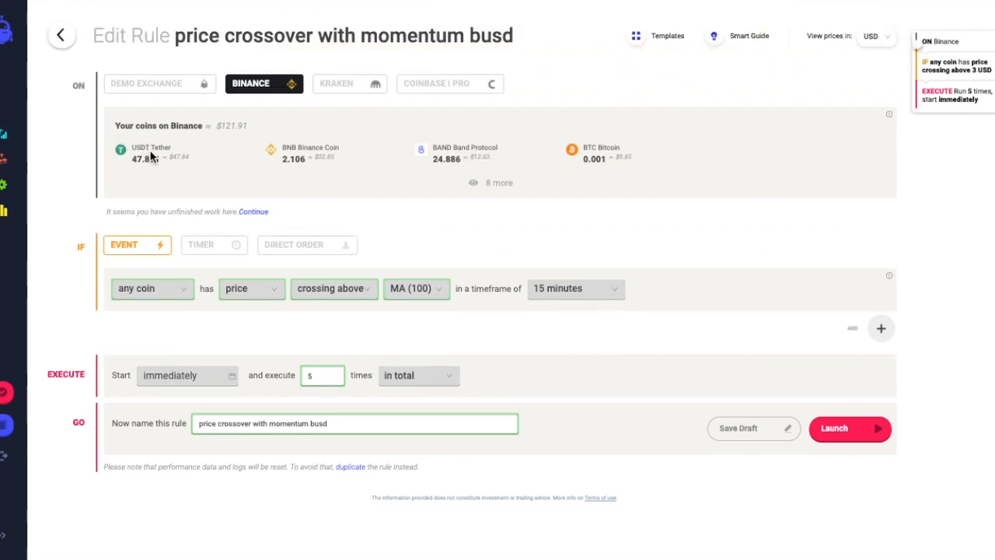
mouse_move(122, 237)
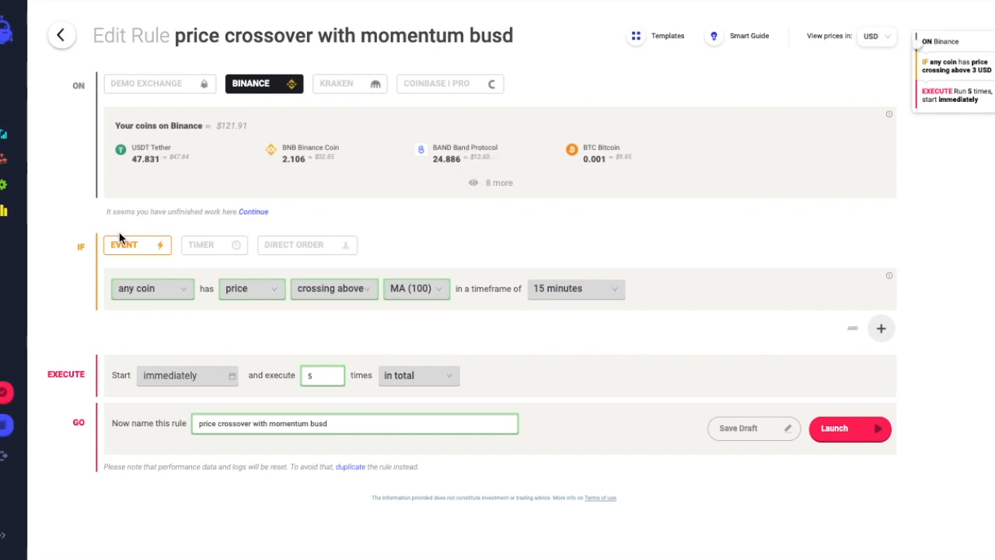
mouse_move(192, 286)
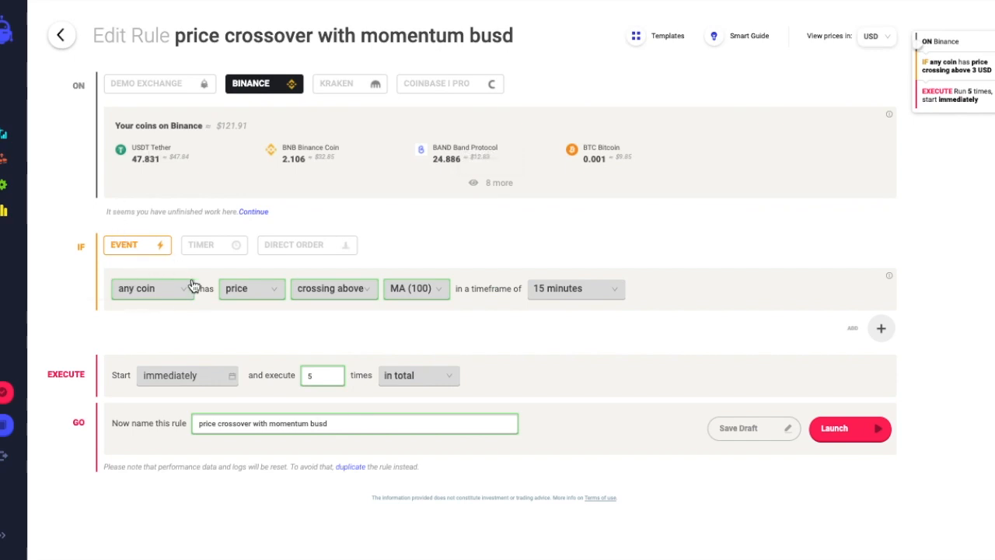
left_click(153, 287)
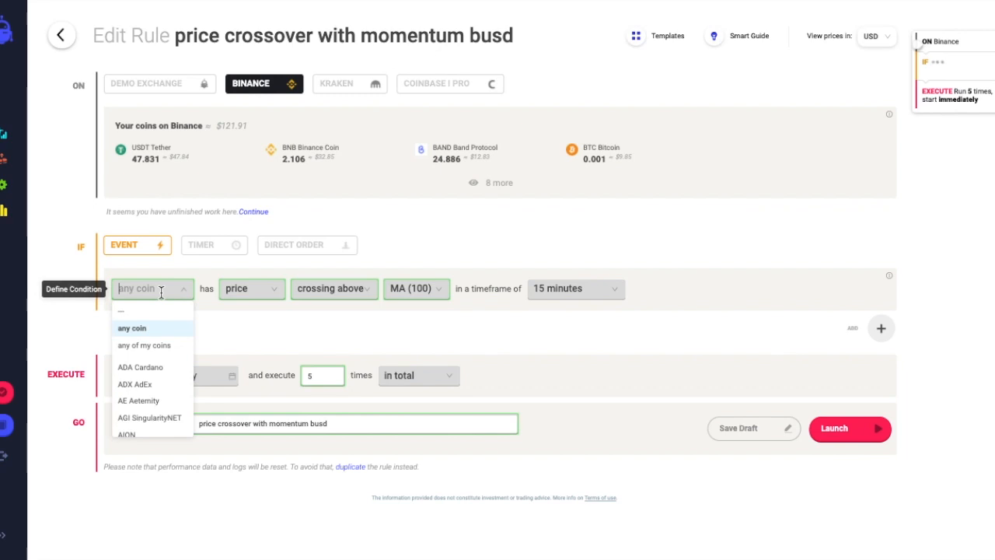
Set the condition to BTC Bitcoin price lower than 7040 USD
type("bit")
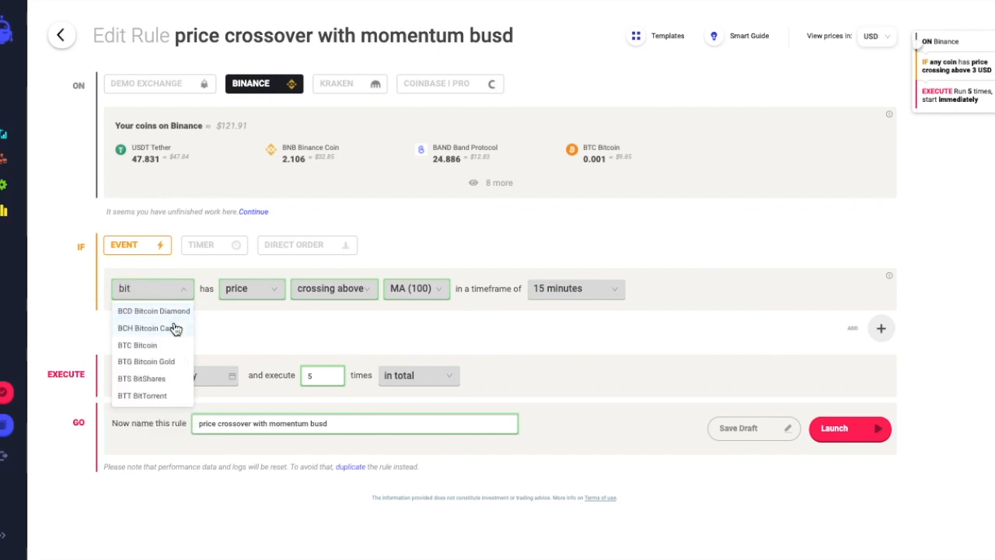
left_click(136, 345)
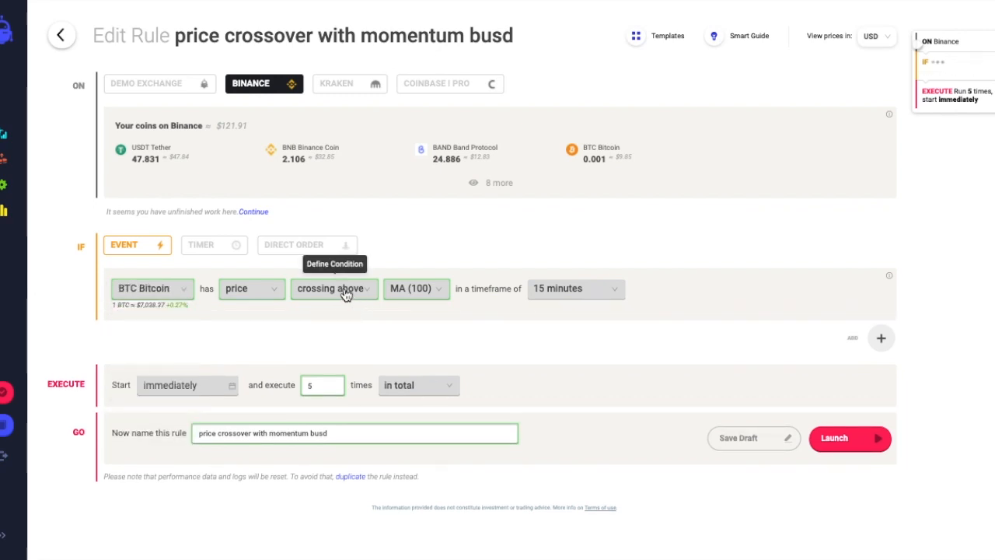
left_click(332, 287)
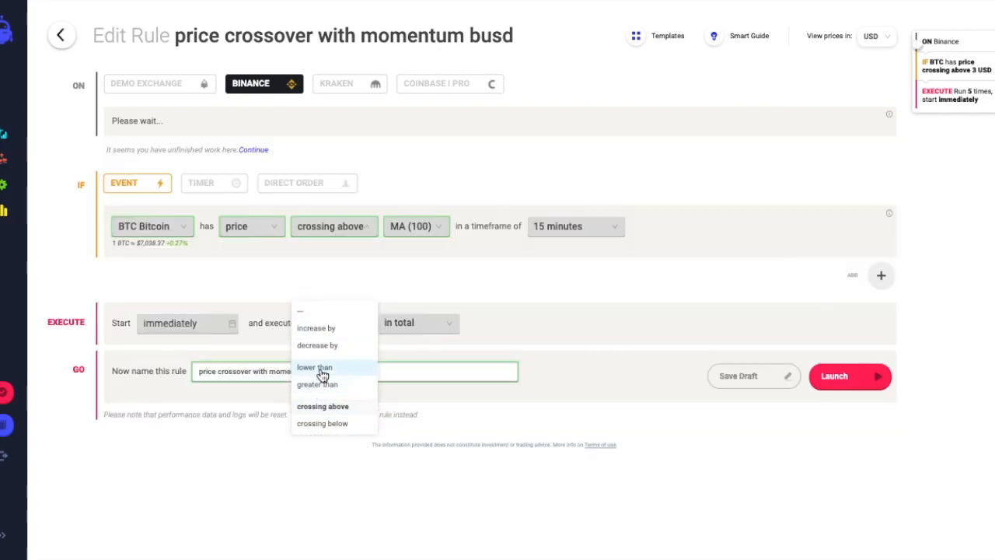
left_click(314, 367)
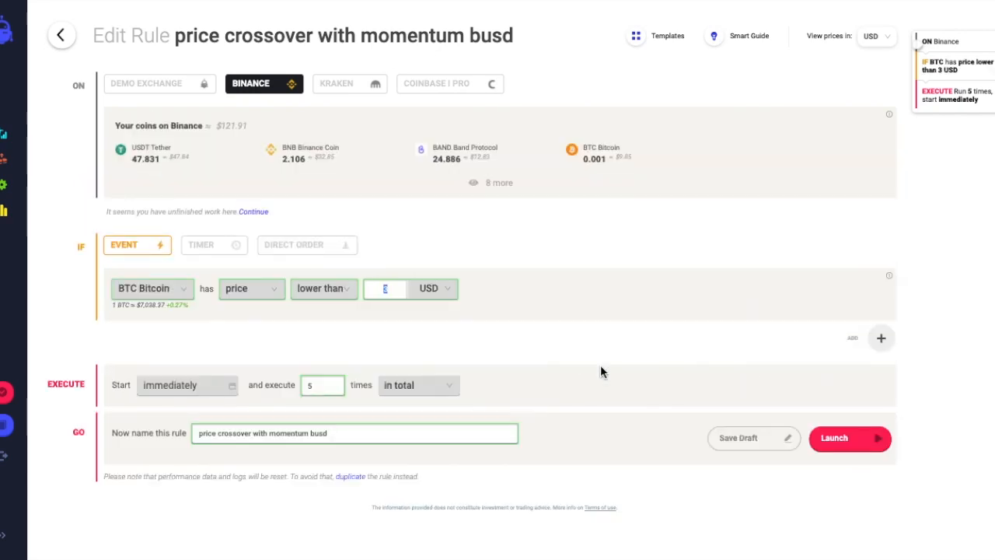
type("7")
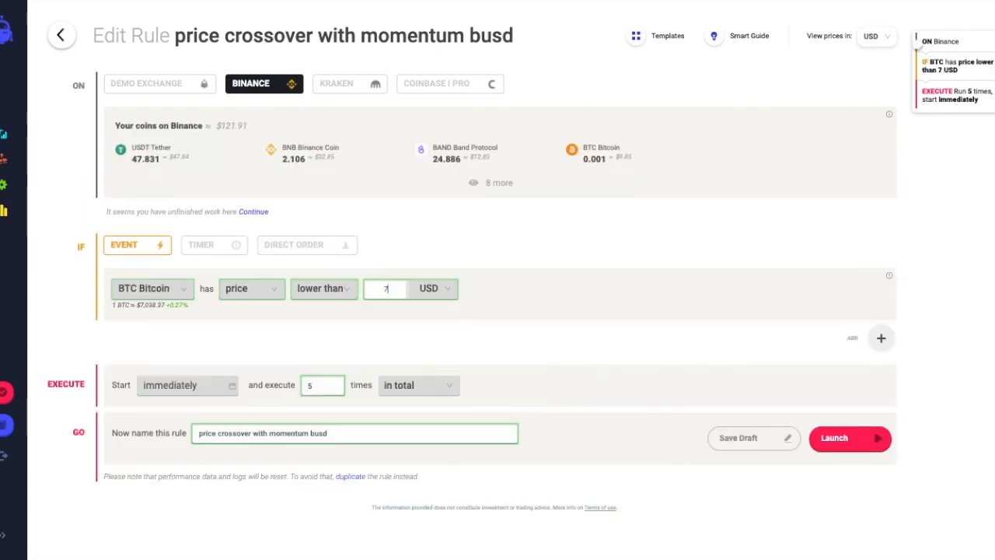
type("040")
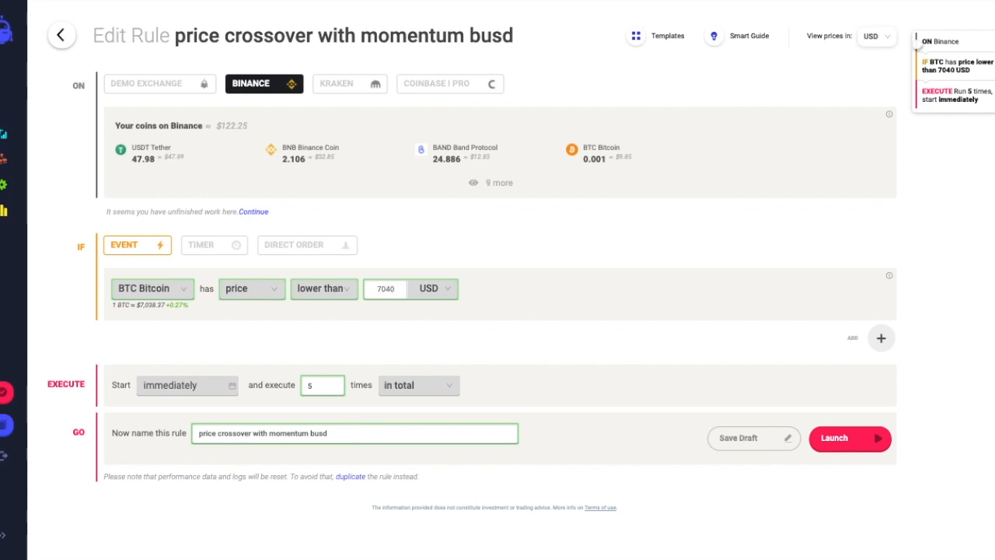
Add a buy action for 16 USD of that coin paid from the USDT wallet
left_click(880, 338)
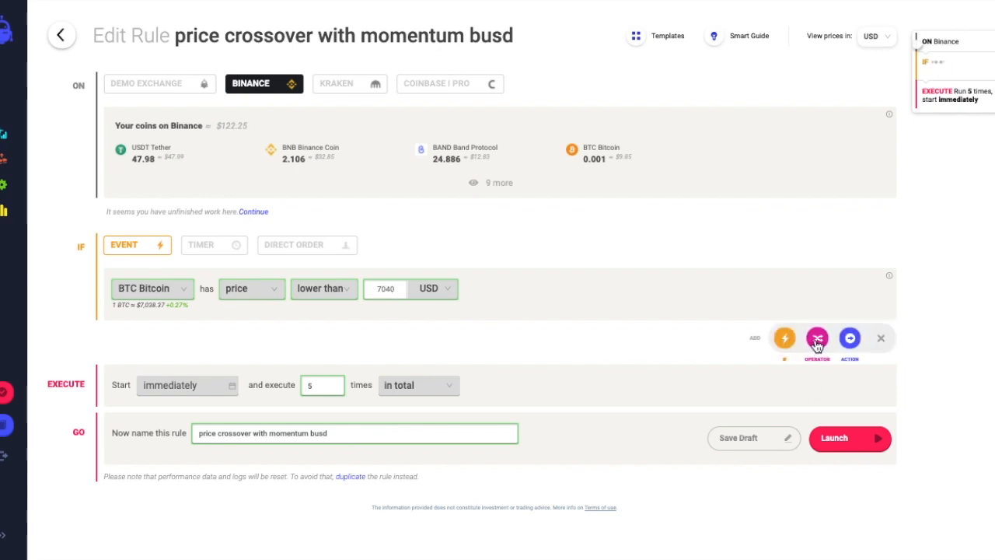
left_click(817, 338)
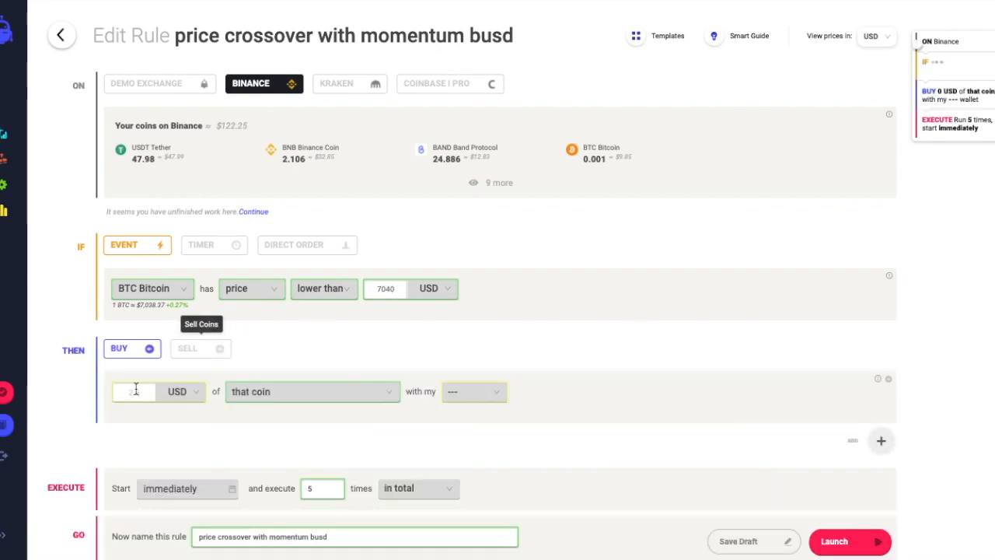
type("1")
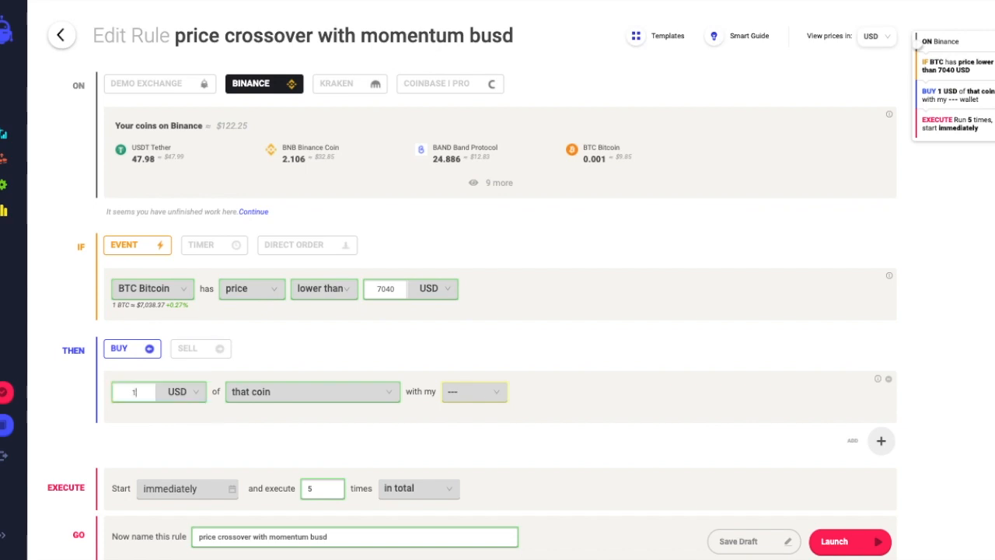
type("6")
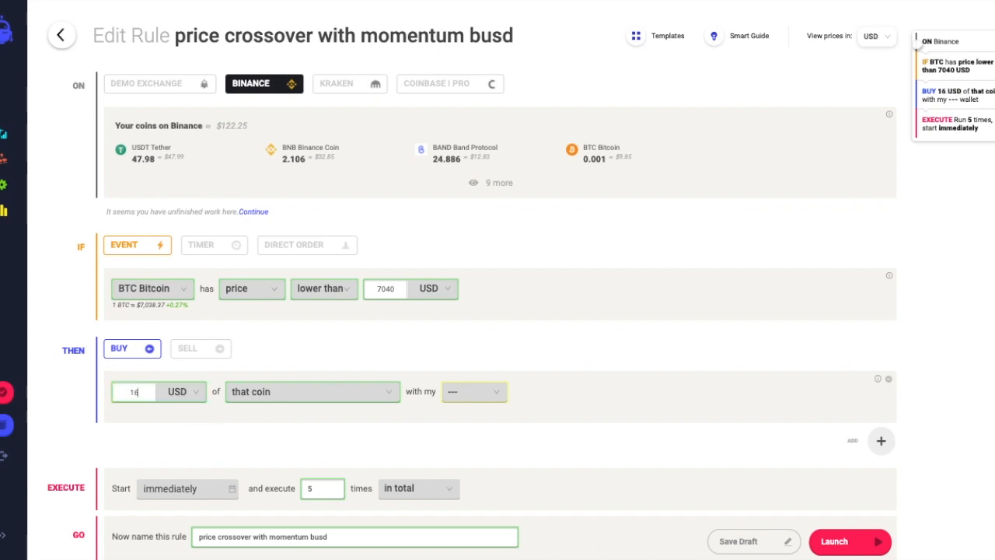
mouse_move(327, 392)
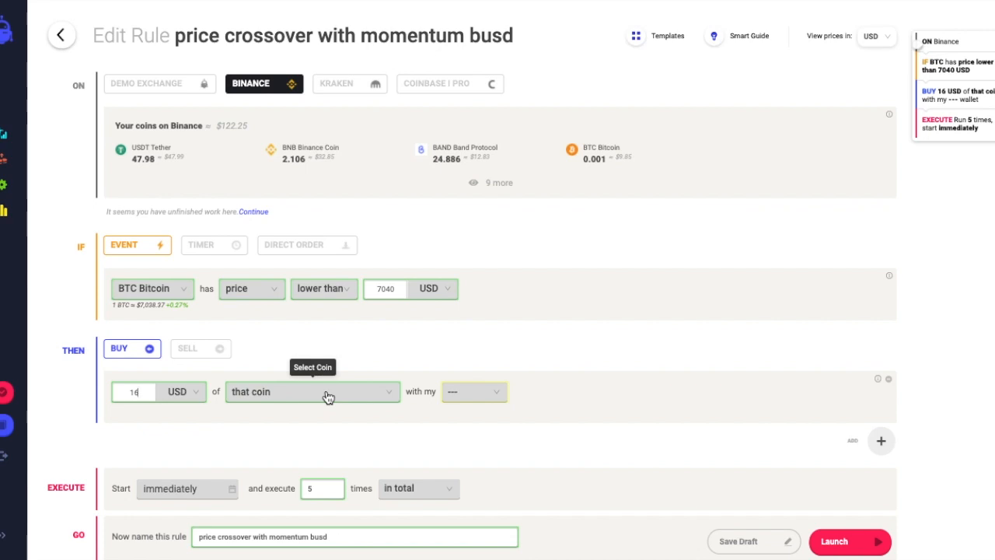
left_click(473, 391)
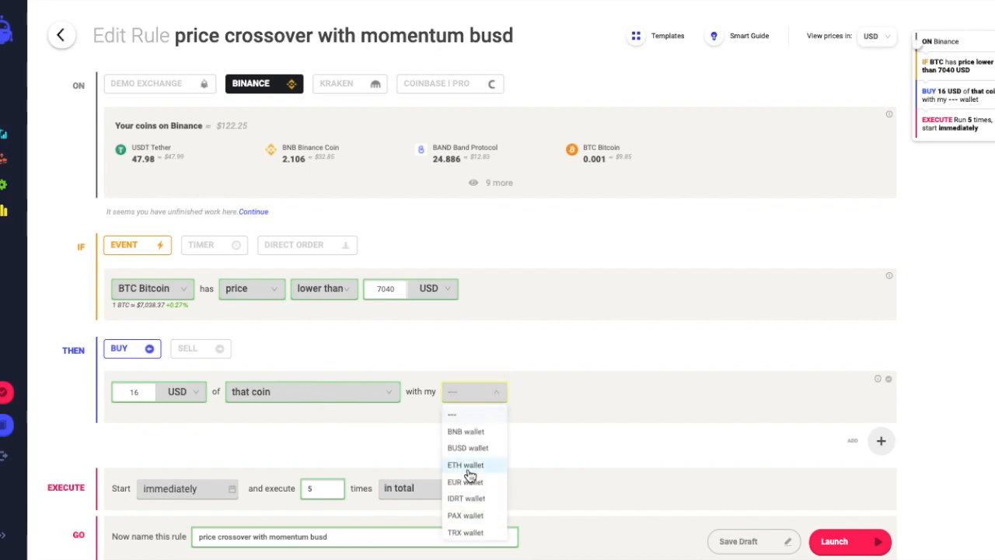
scroll("down", 3)
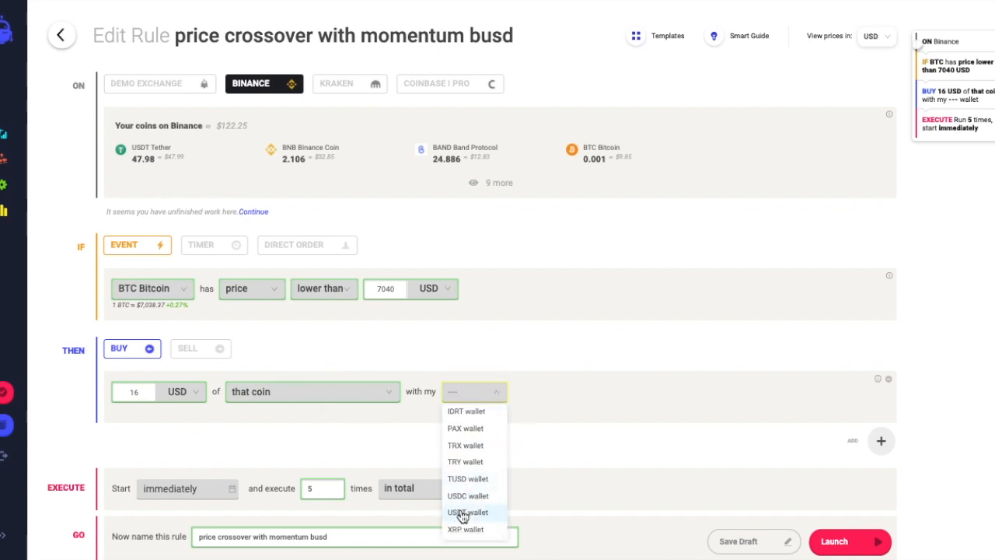
left_click(467, 511)
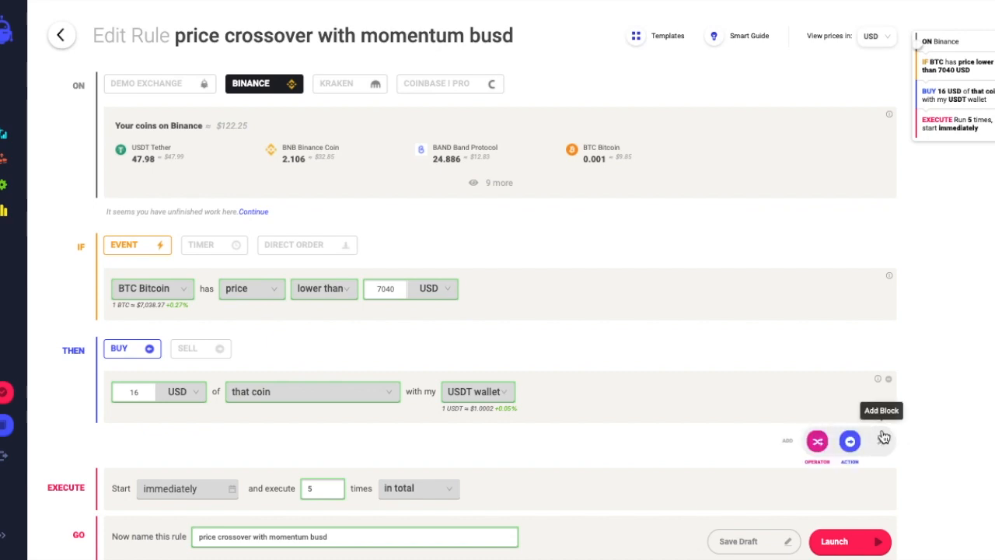
Add a follow-up condition requiring the coin's price to be greater than 7110 USD
left_click(848, 441)
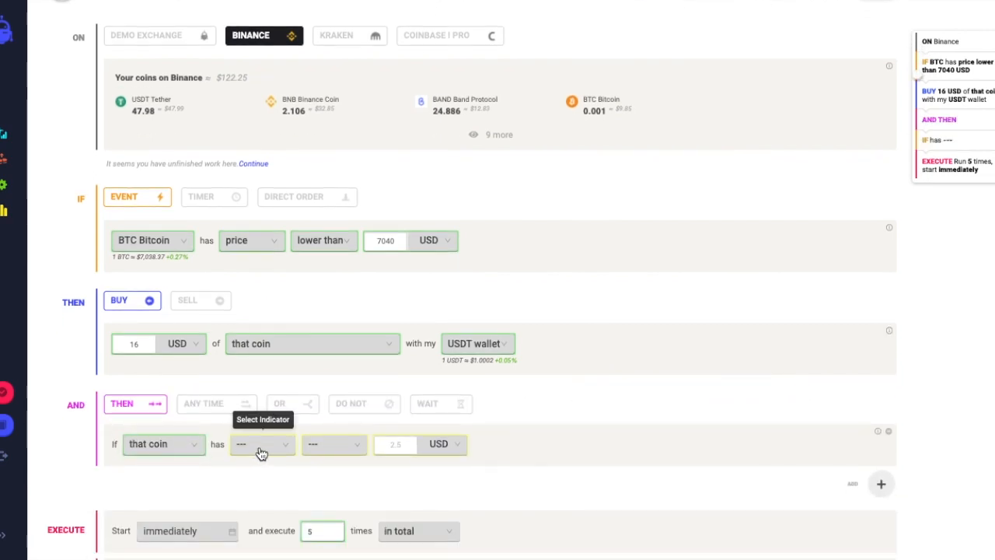
left_click(261, 445)
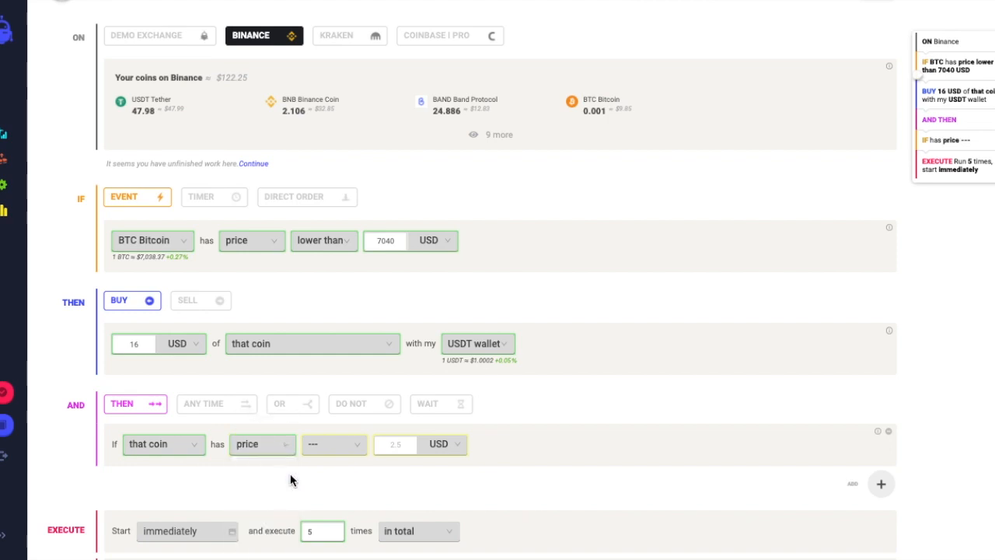
left_click(333, 444)
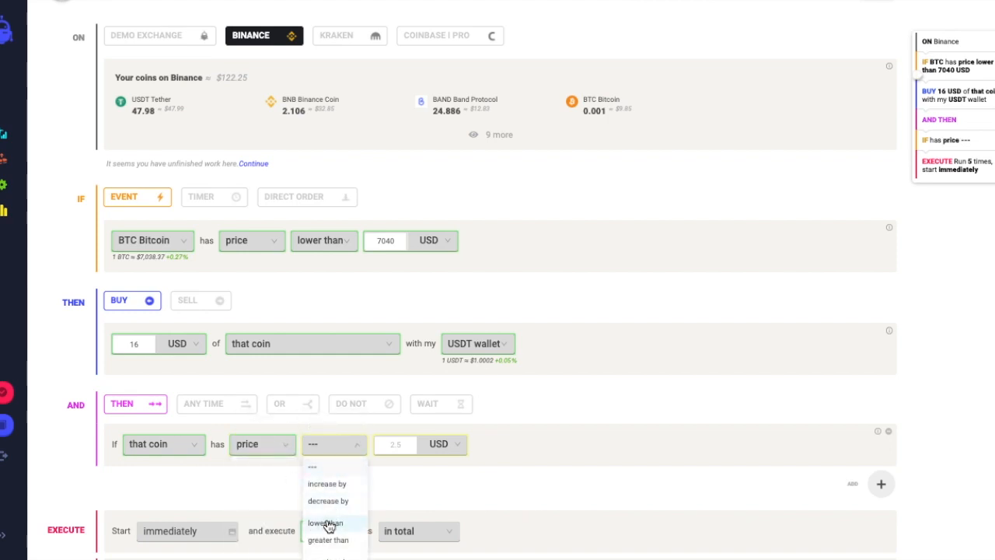
left_click(328, 539)
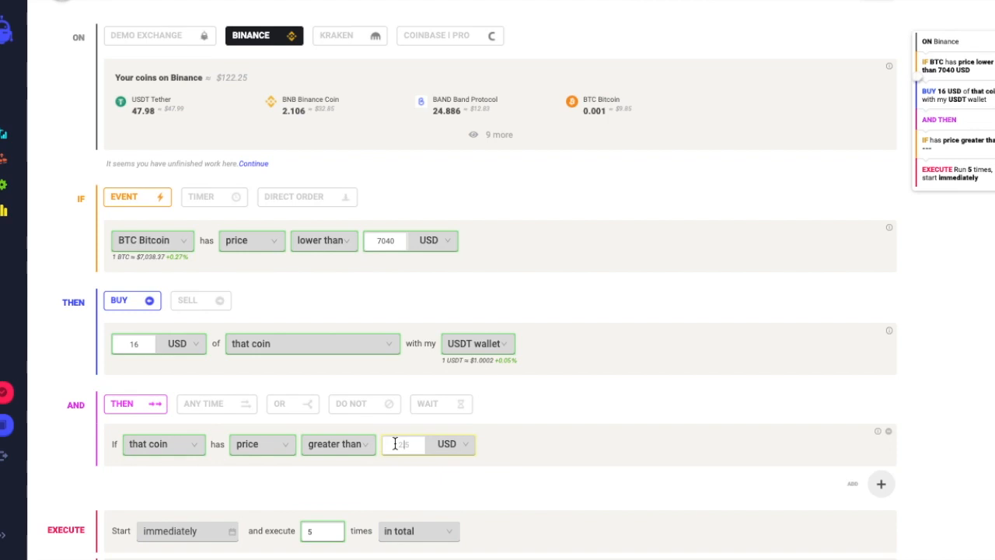
type("71")
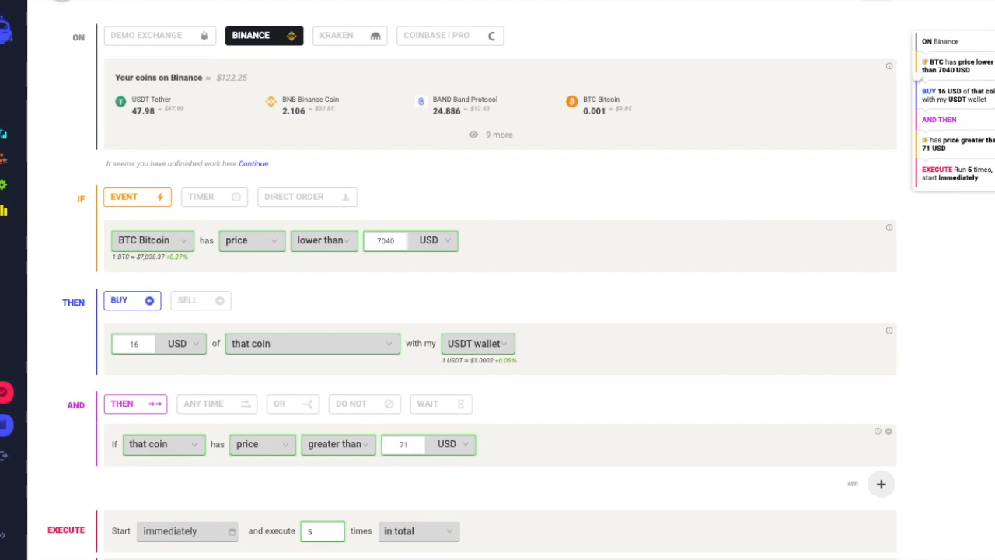
type("7110")
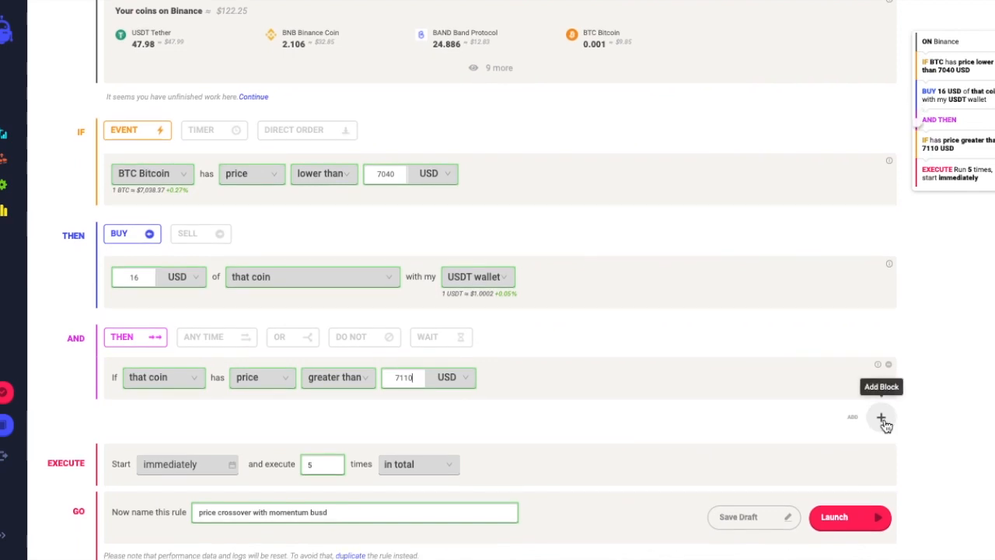
Add a sell action for 16 USD of that coin into the USDT wallet
left_click(880, 416)
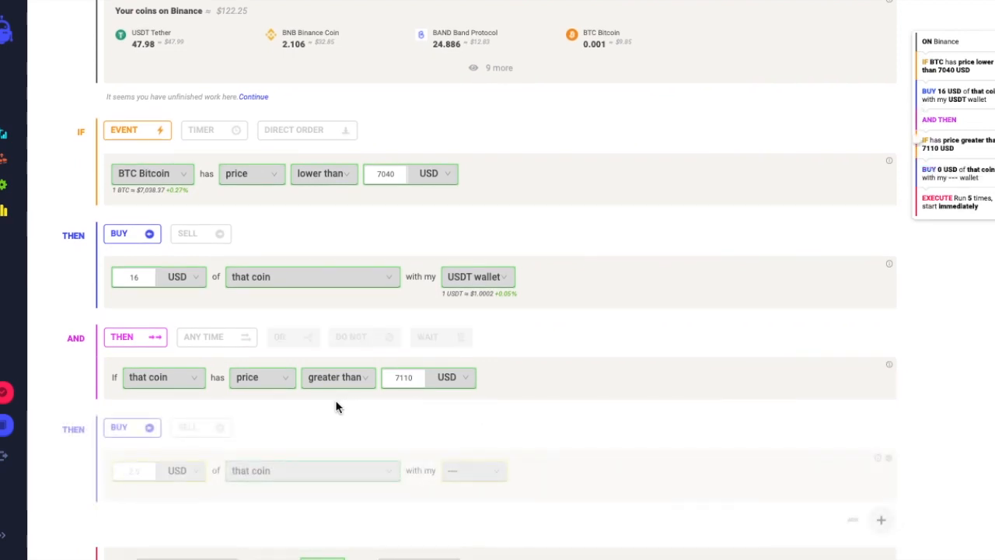
left_click(200, 426)
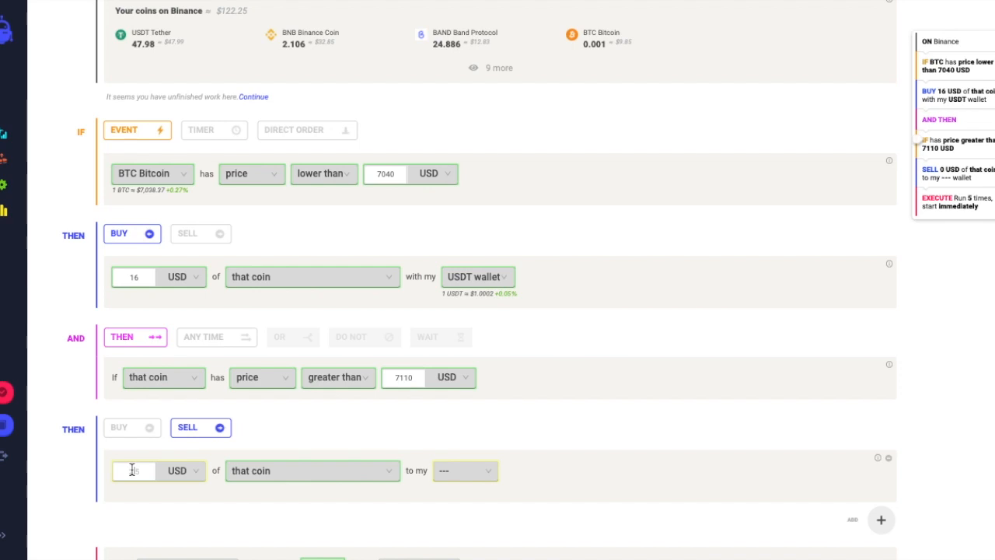
type("16")
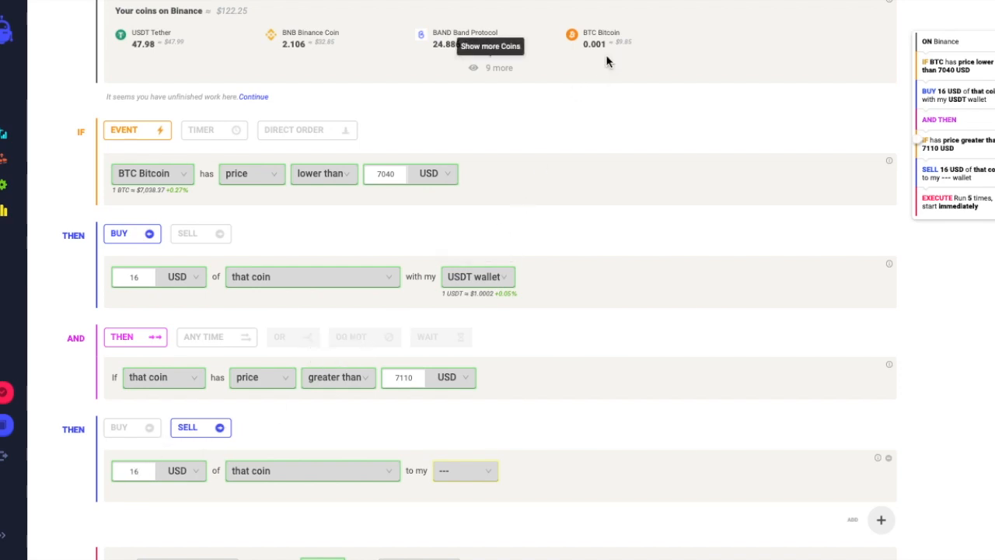
mouse_move(381, 205)
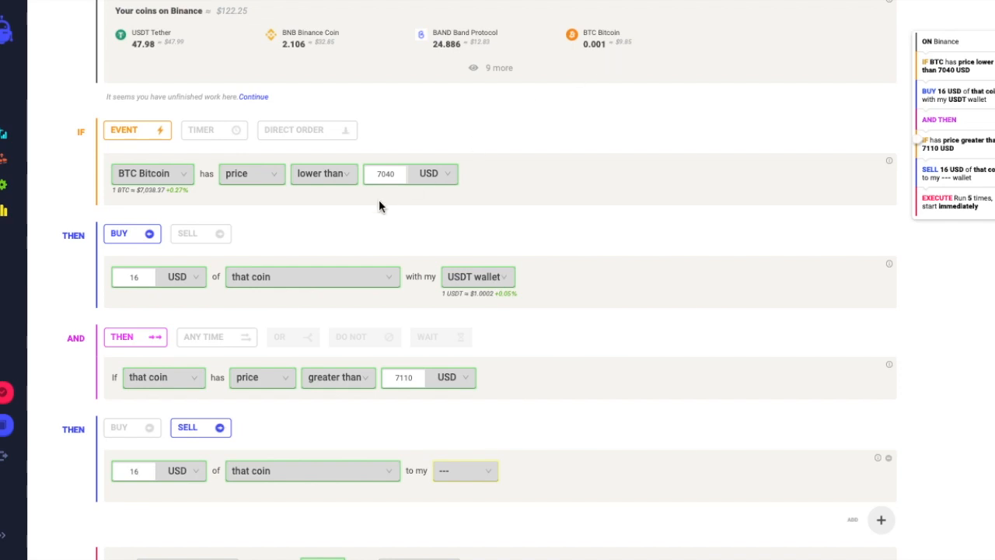
mouse_move(320, 457)
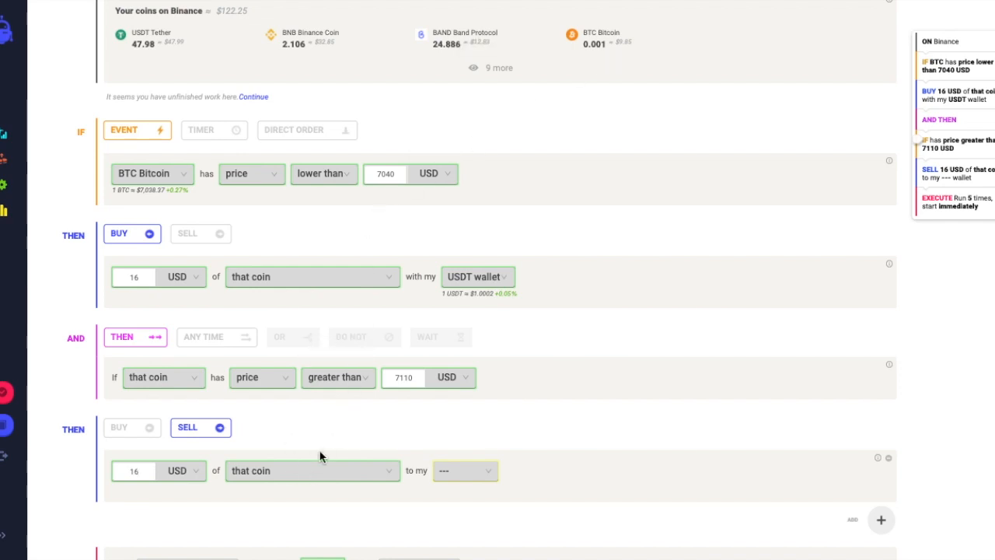
mouse_move(454, 477)
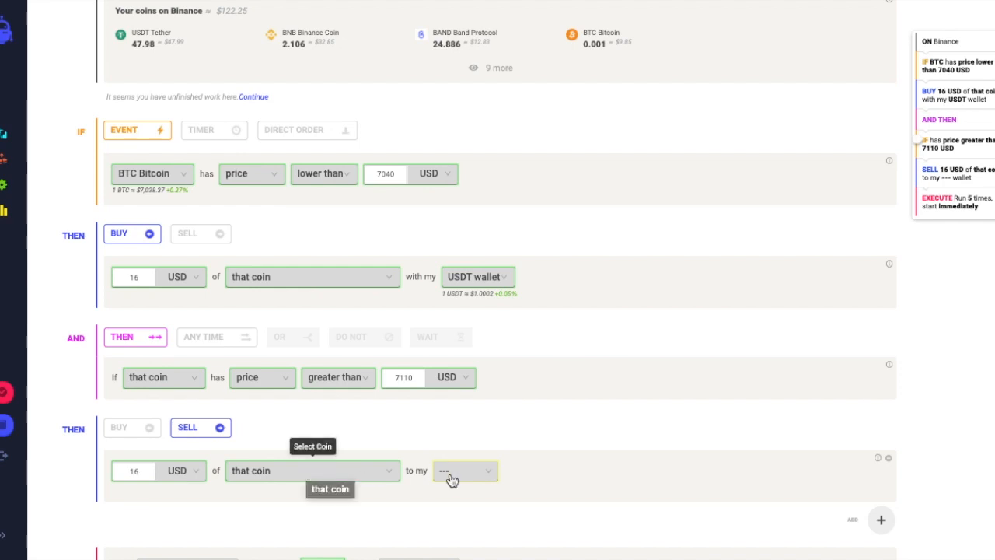
left_click(464, 470)
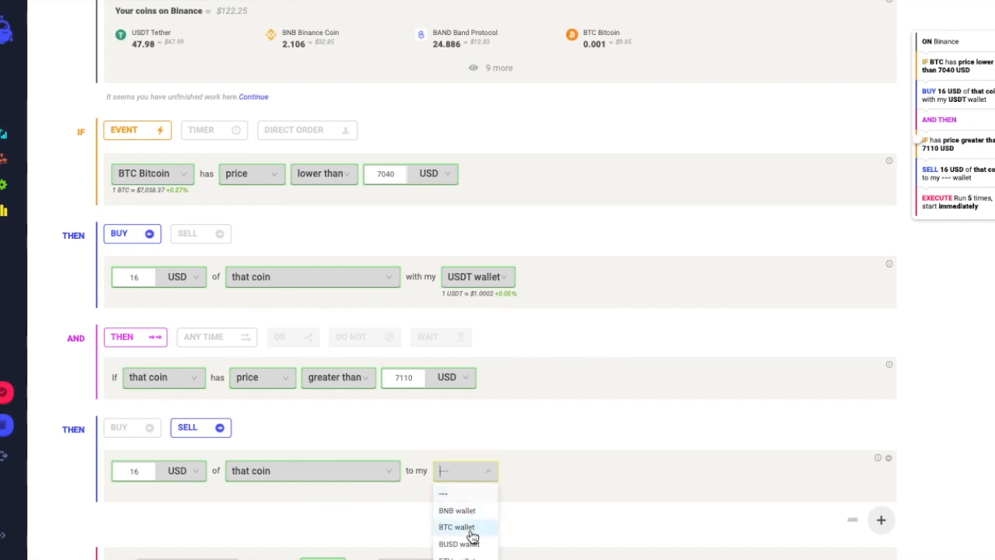
scroll("down", 3)
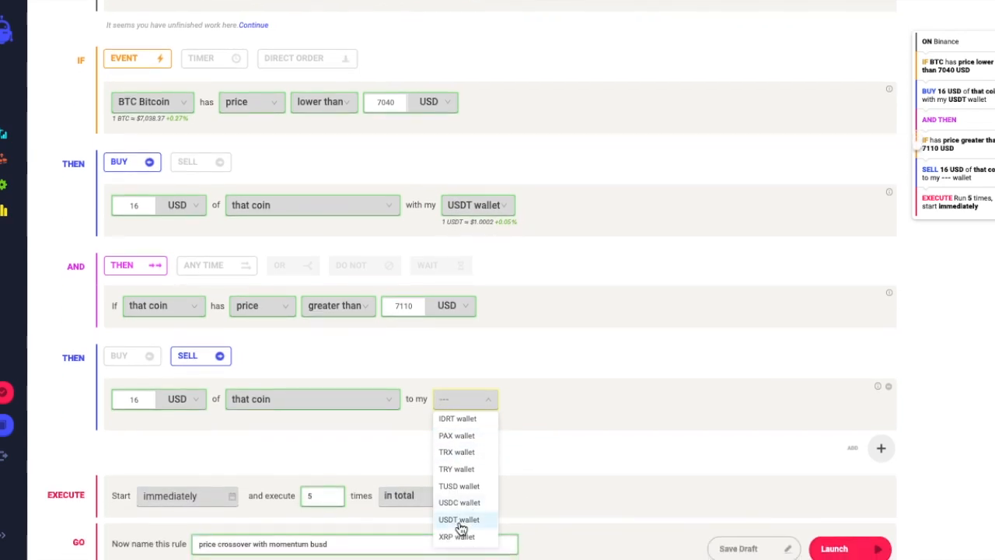
left_click(457, 519)
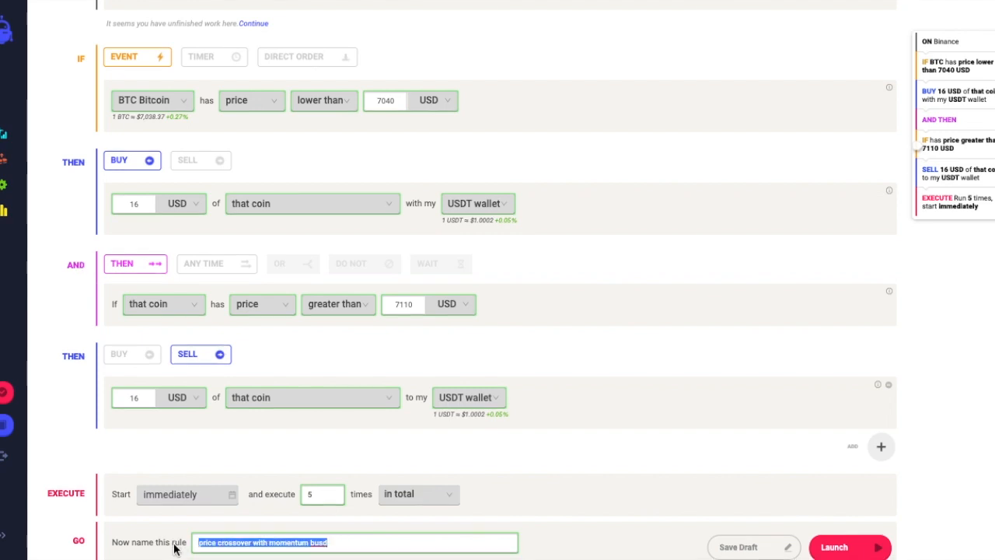
Name the rule 'range trading rule'
type("range tra")
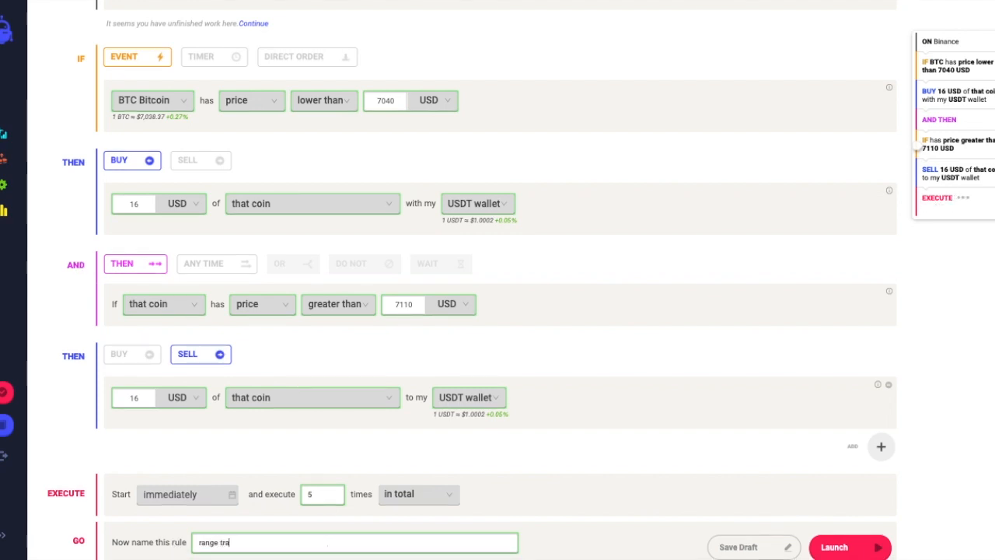
type("di")
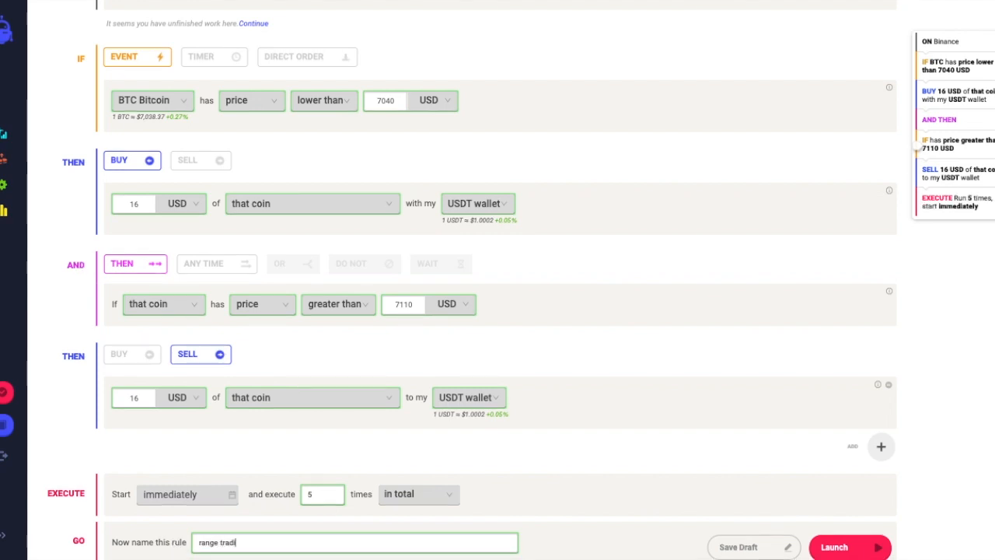
type("ng rule")
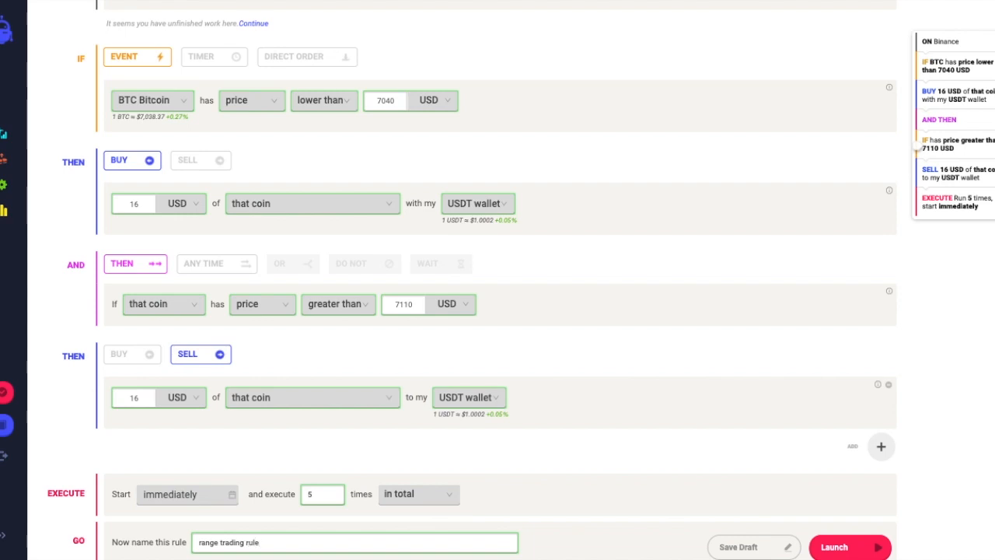
scroll("down", 3)
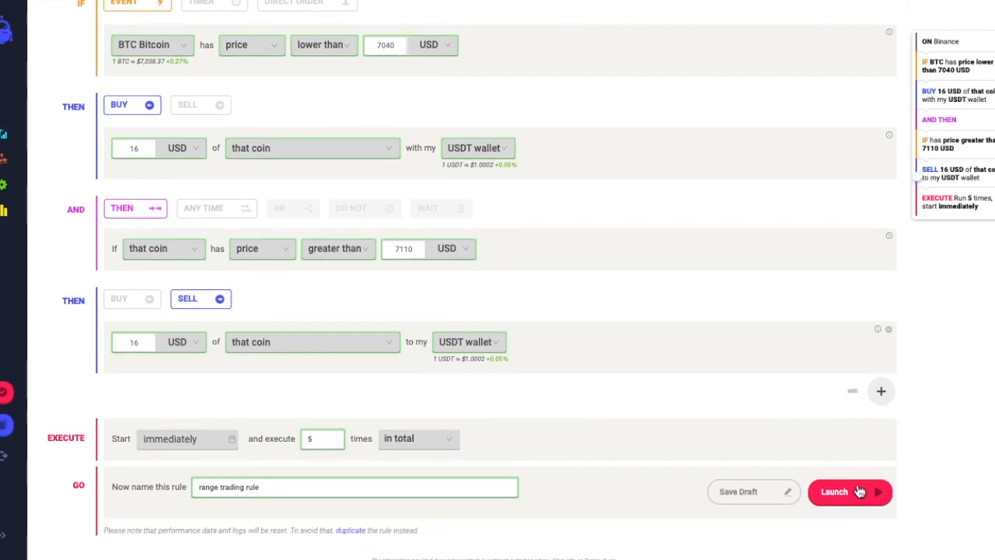
mouse_move(848, 491)
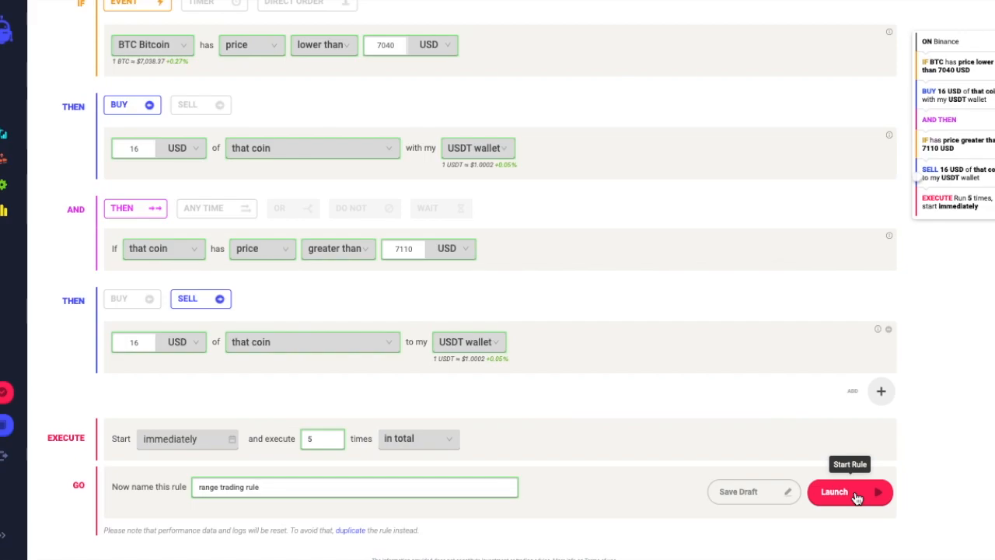
Launch the rule, review the 'Well Done!' summary, and start it live
left_click(842, 491)
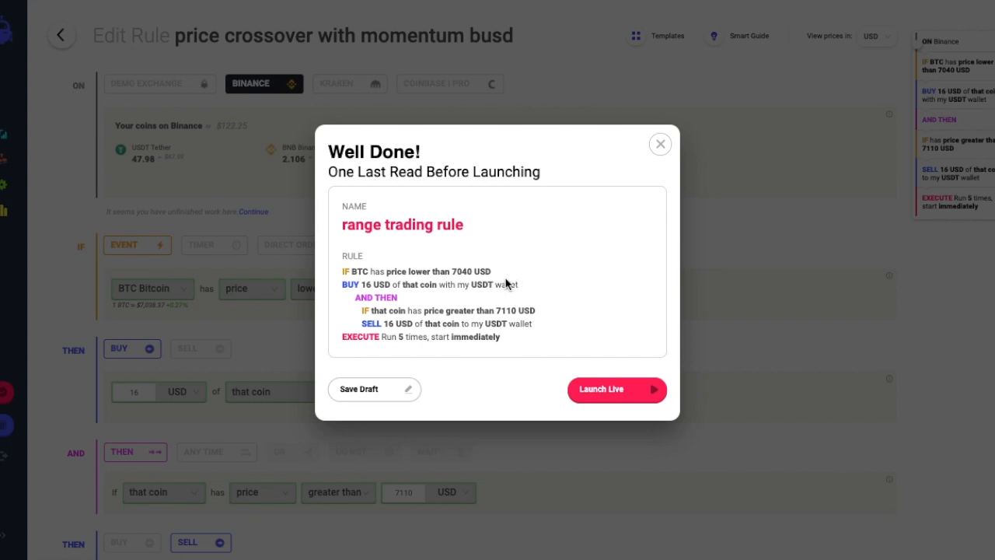
mouse_move(488, 286)
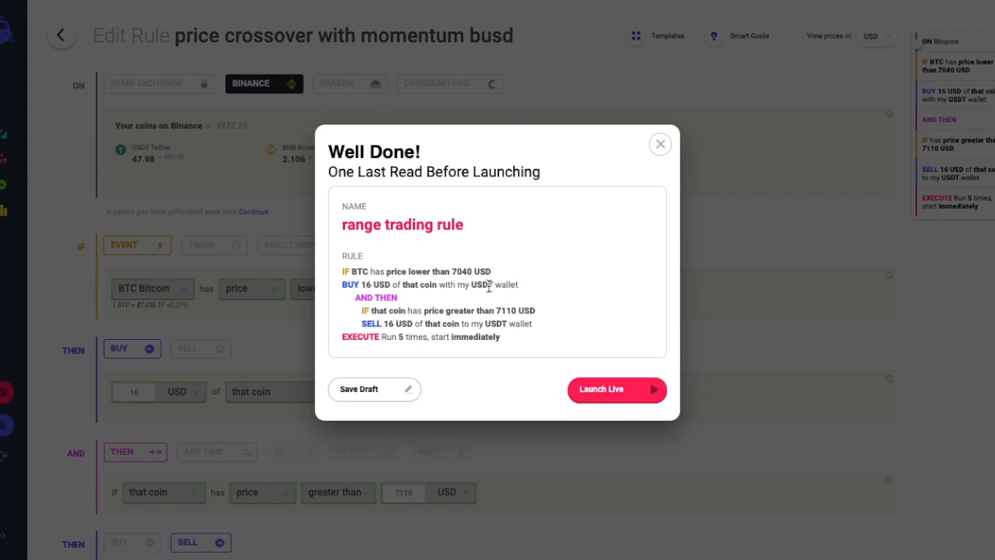
mouse_move(554, 320)
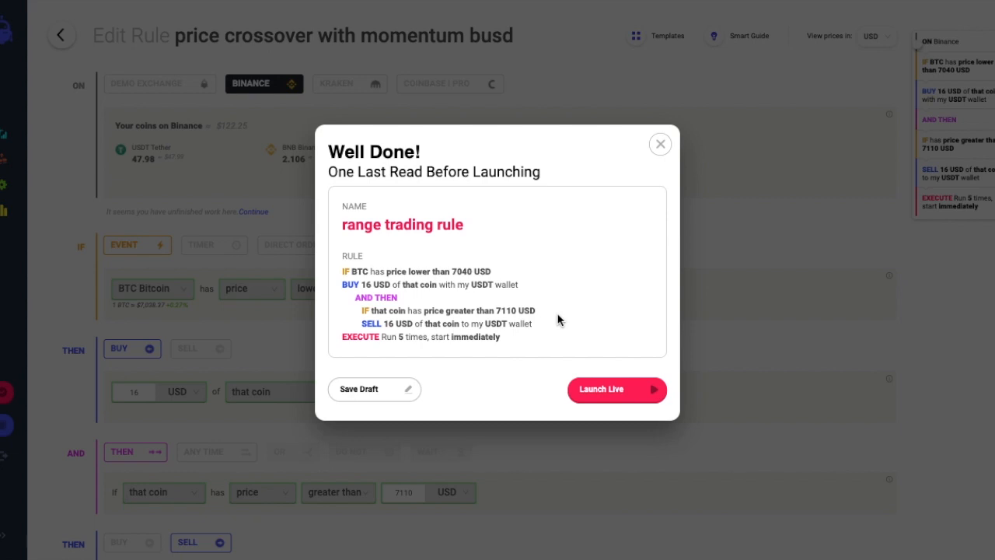
mouse_move(637, 383)
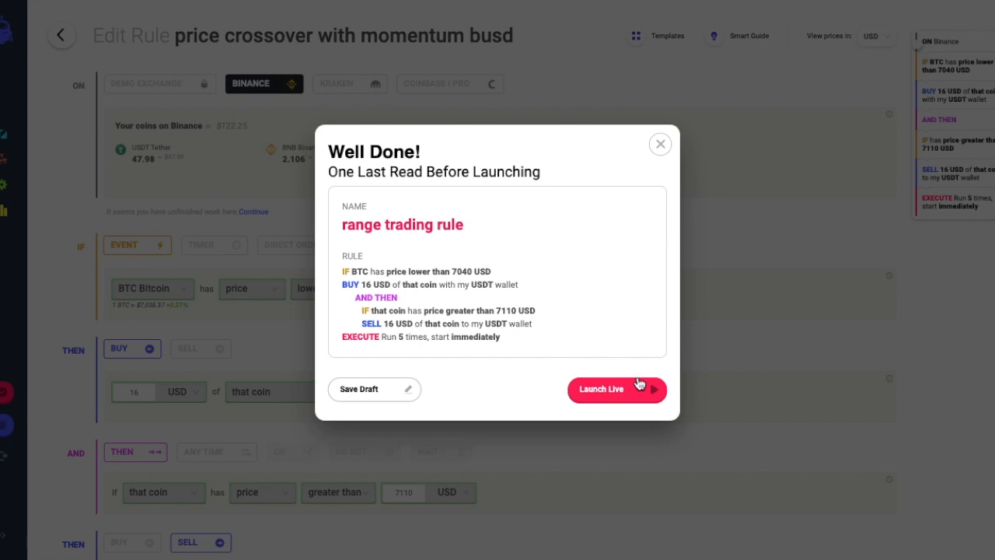
mouse_move(631, 395)
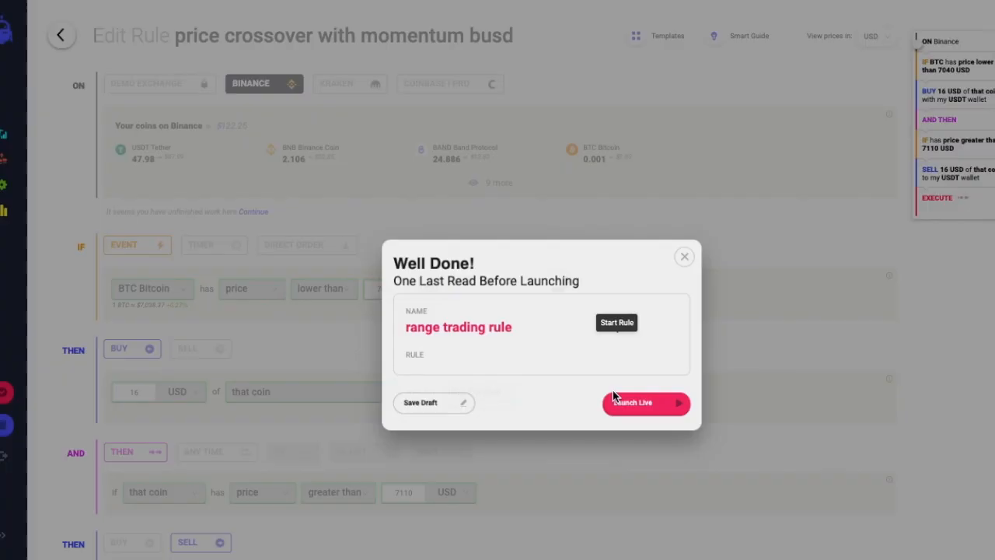
left_click(643, 402)
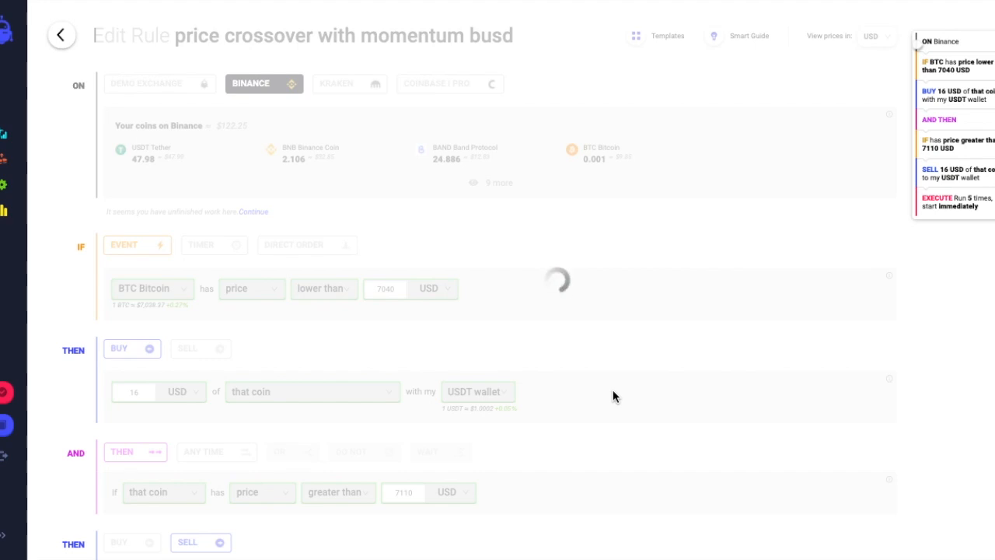